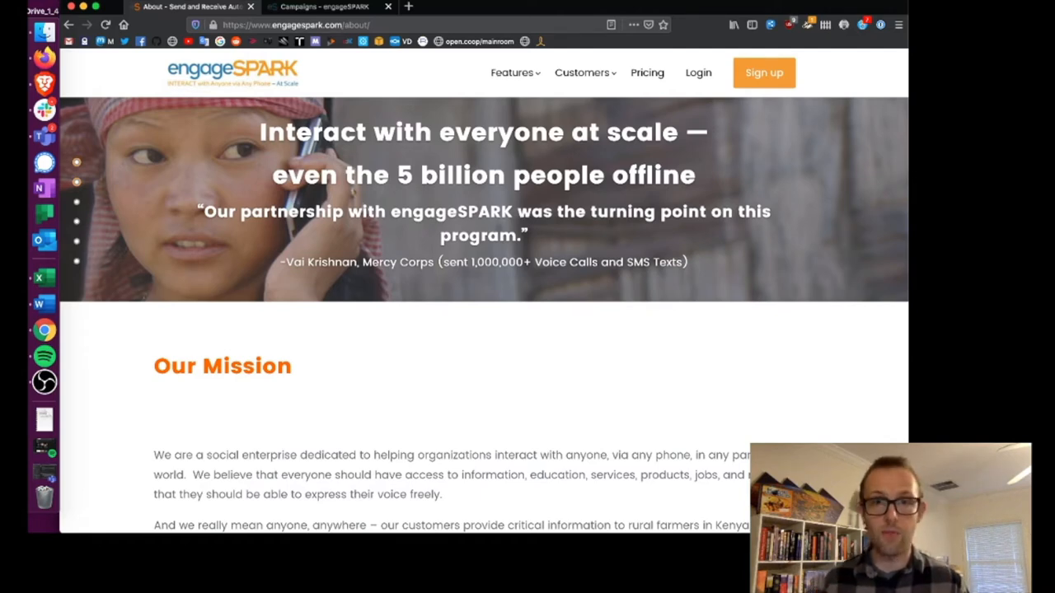
Step: Visit the engageSPARK Features page, then return to the voice survey draft tab
left_click(512, 73)
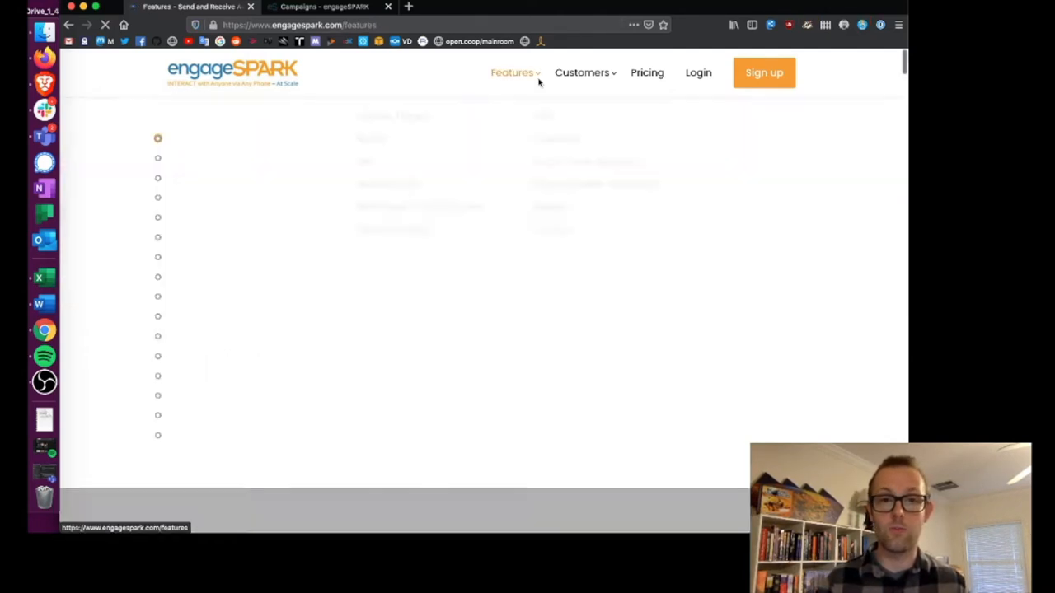
left_click(511, 72)
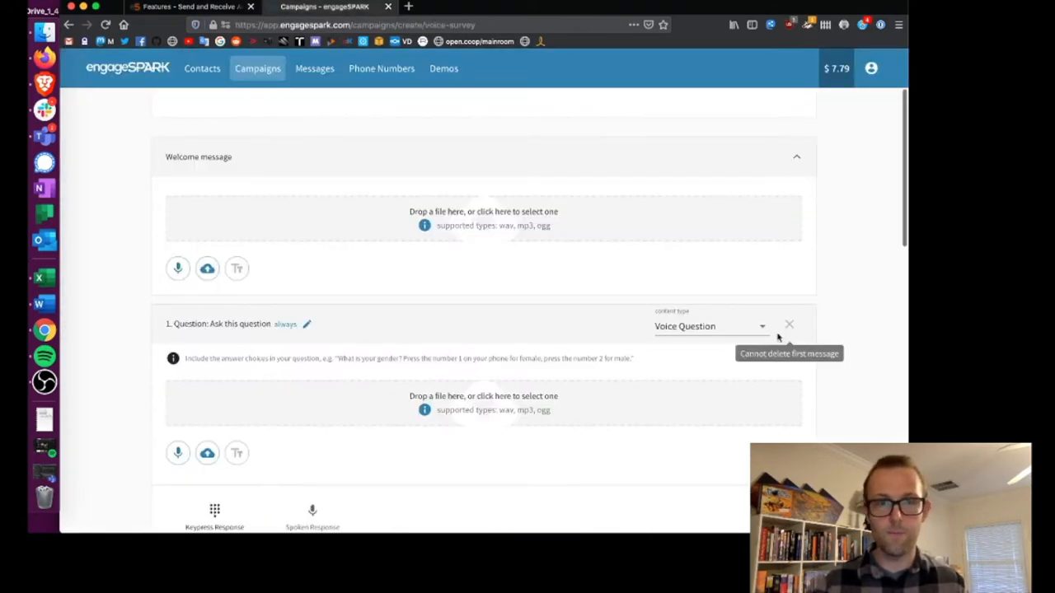
scroll("up", 3)
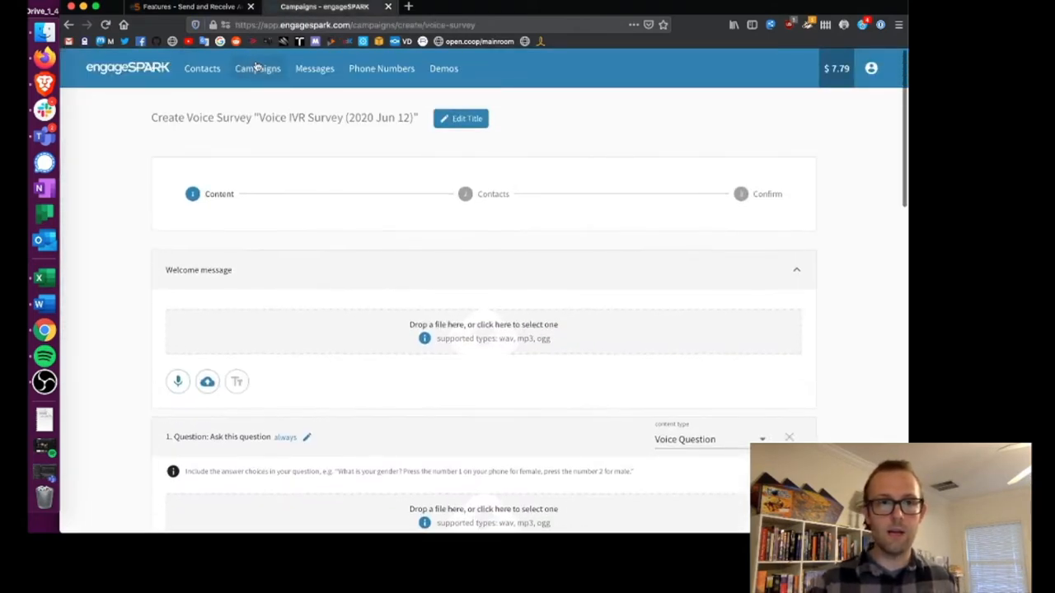
Step: From the Campaigns list, create a new Voice IVR Survey campaign
left_click(257, 69)
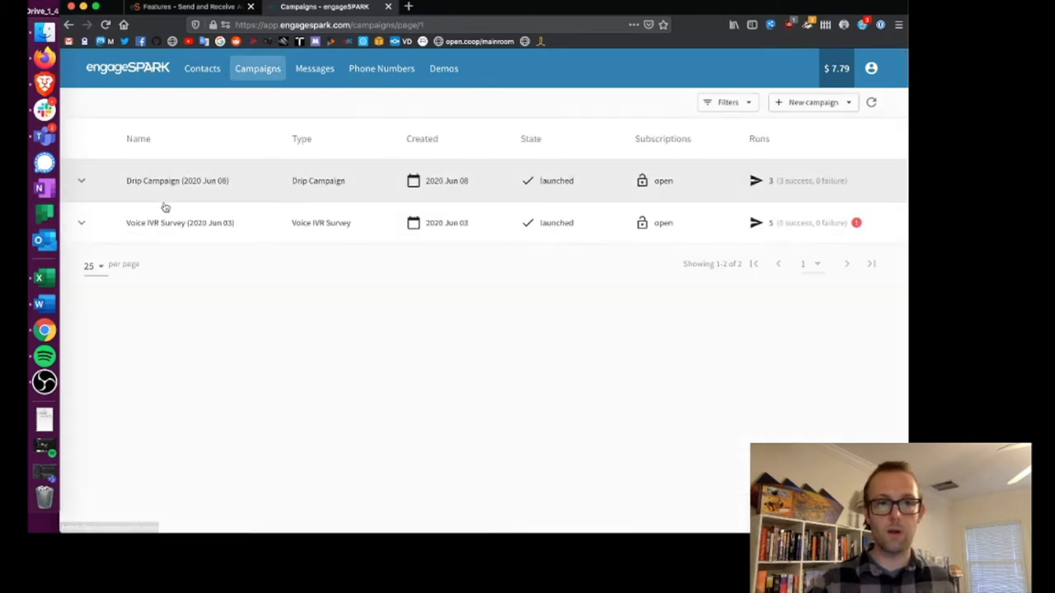
mouse_move(837, 69)
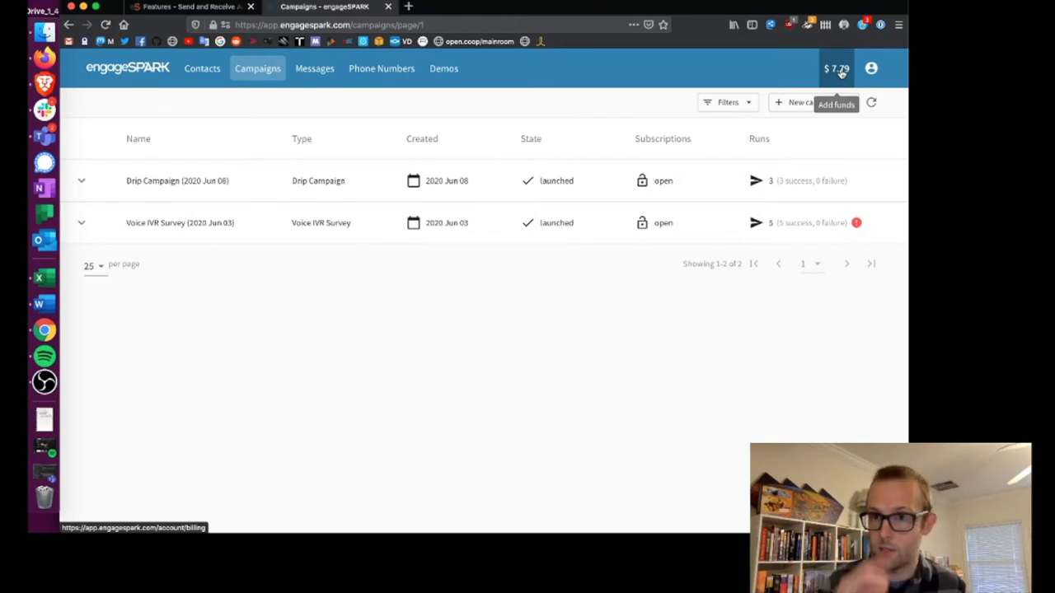
left_click(812, 101)
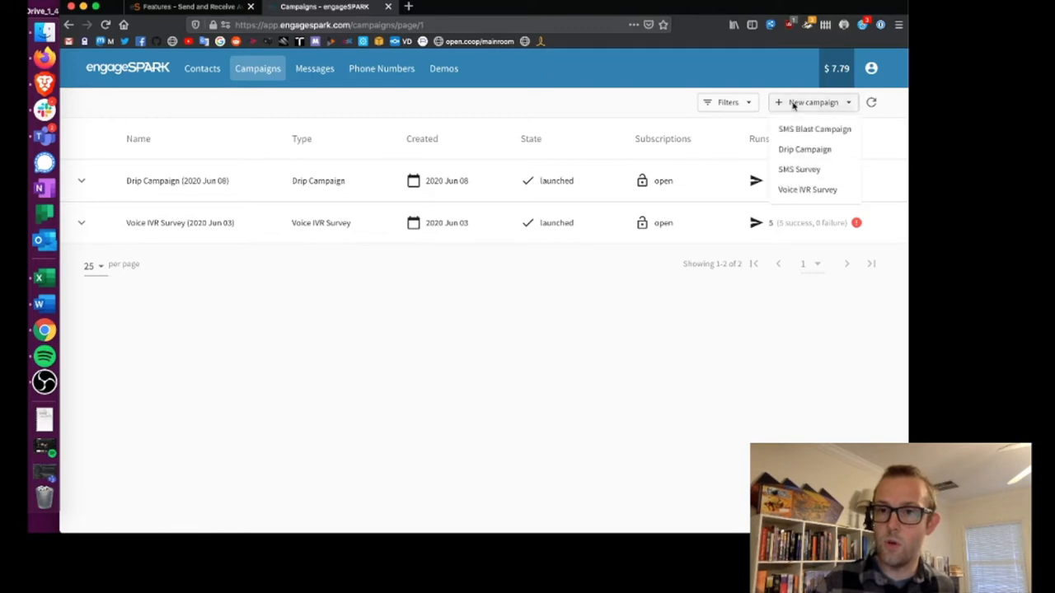
left_click(807, 189)
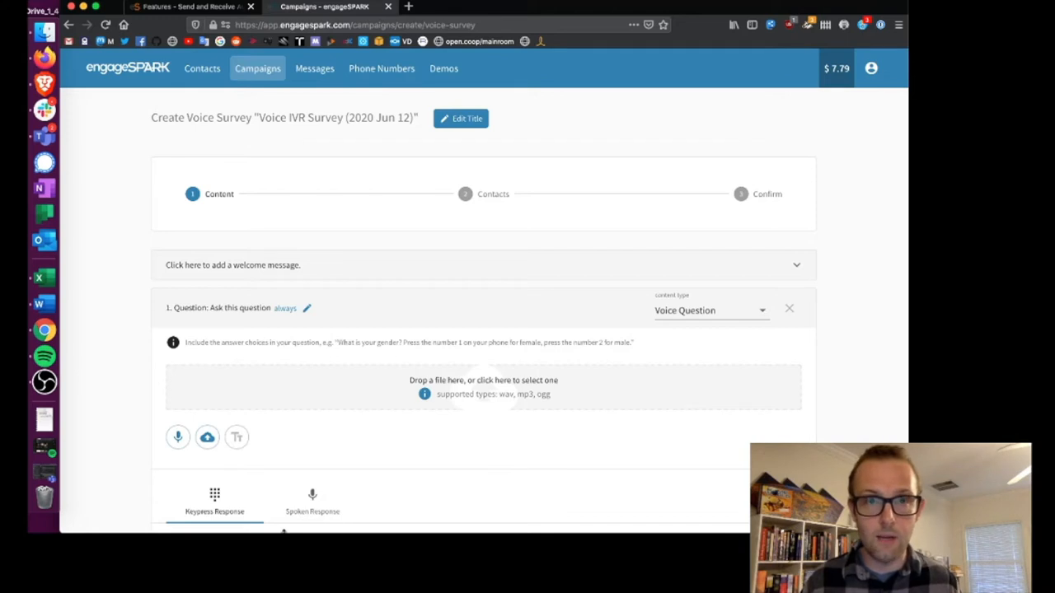
mouse_move(335, 278)
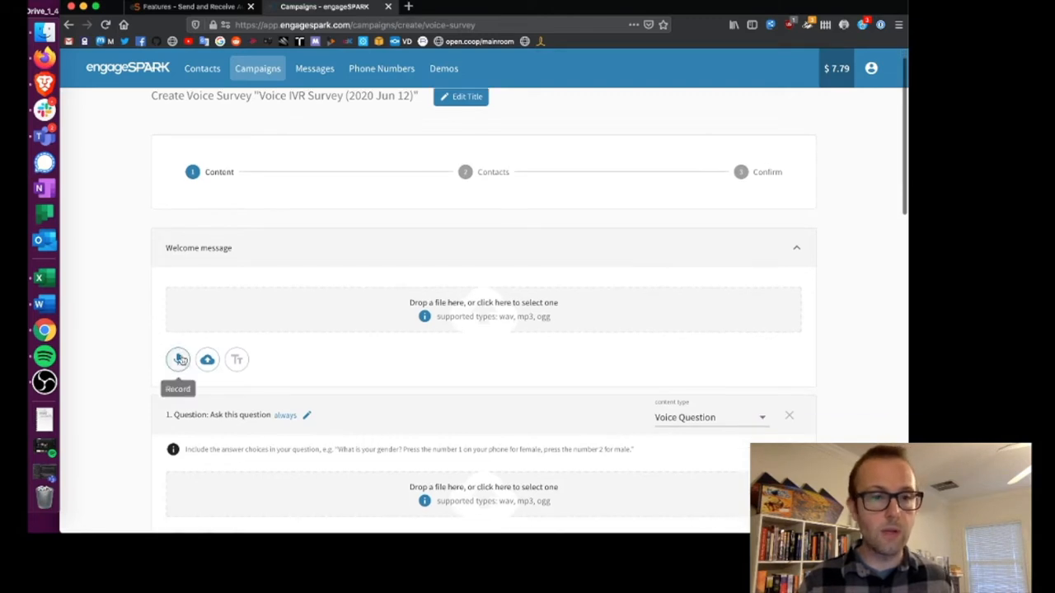
mouse_move(281, 302)
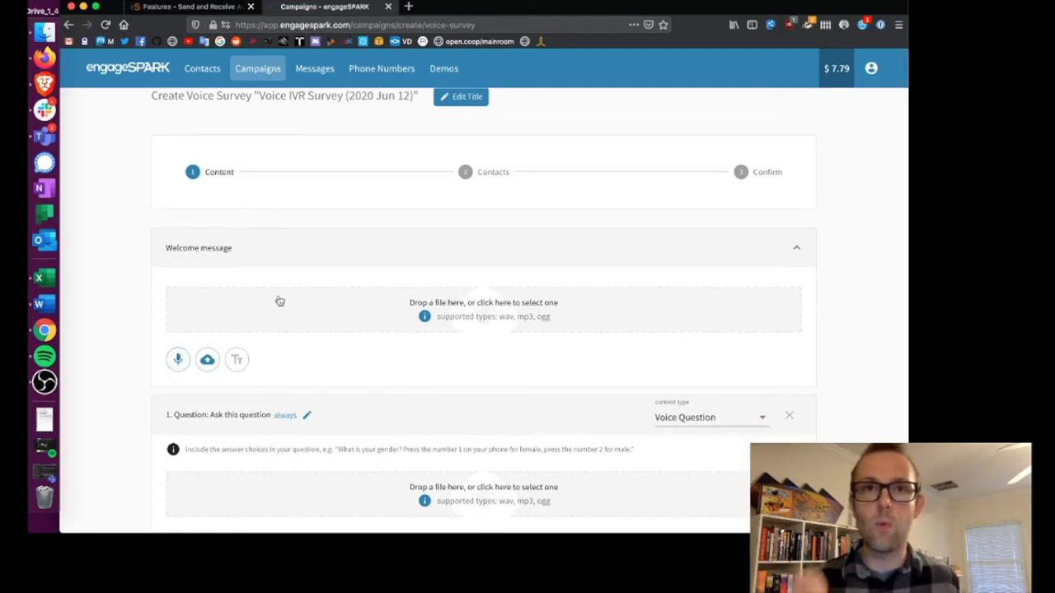
Step: Record a 5-second welcome message (recording_2020_06_12-3.mp3) and play it back
left_click(177, 359)
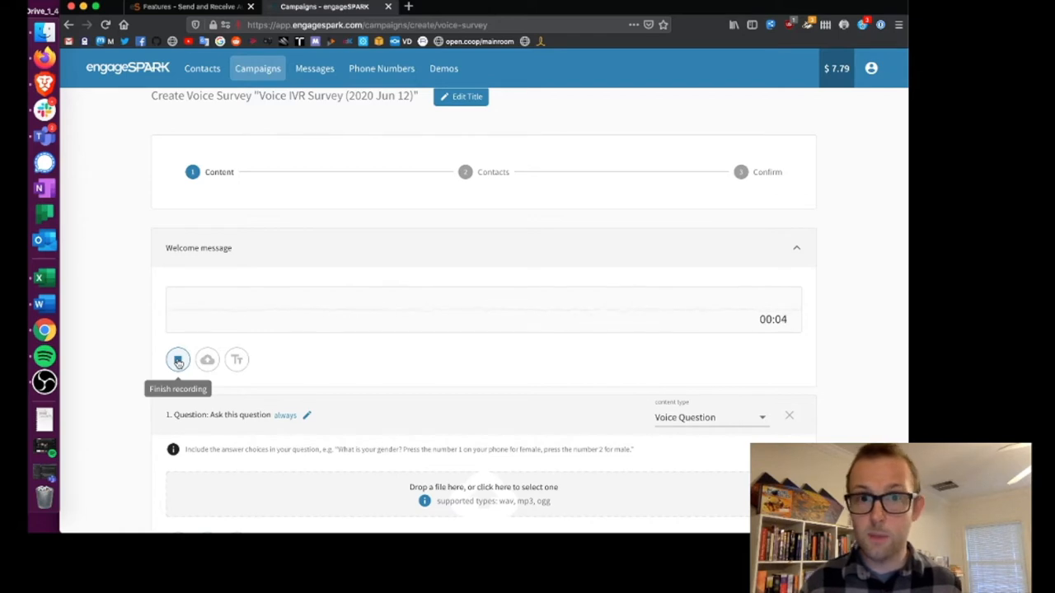
left_click(178, 360)
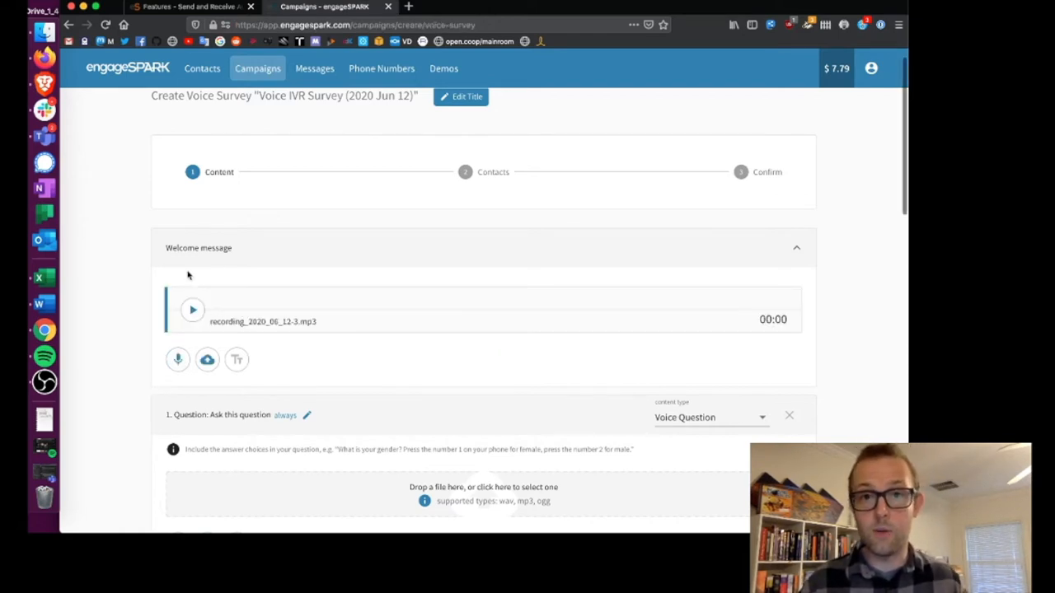
left_click(192, 309)
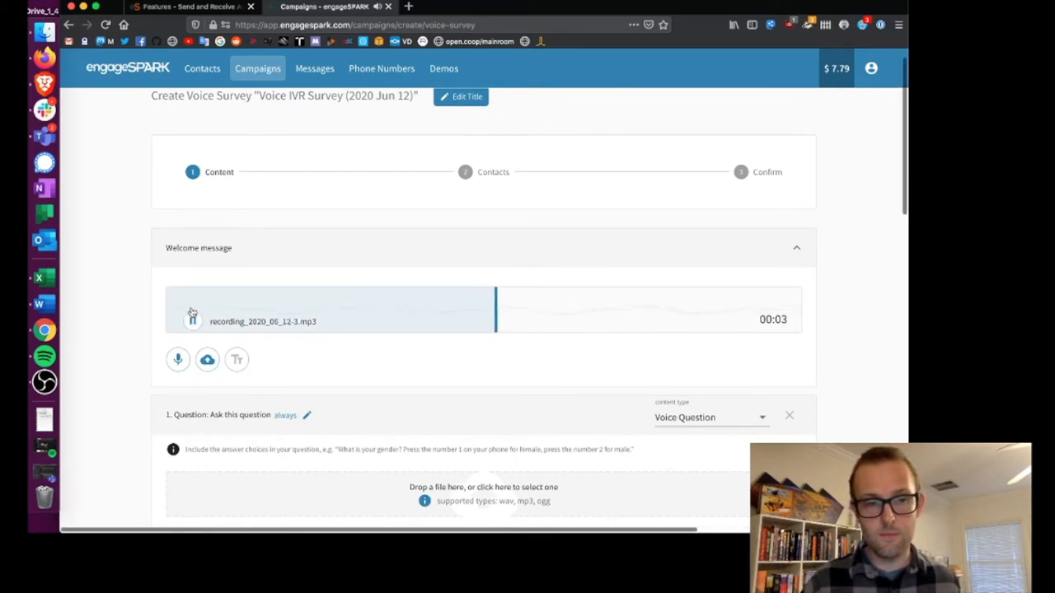
left_click(192, 321)
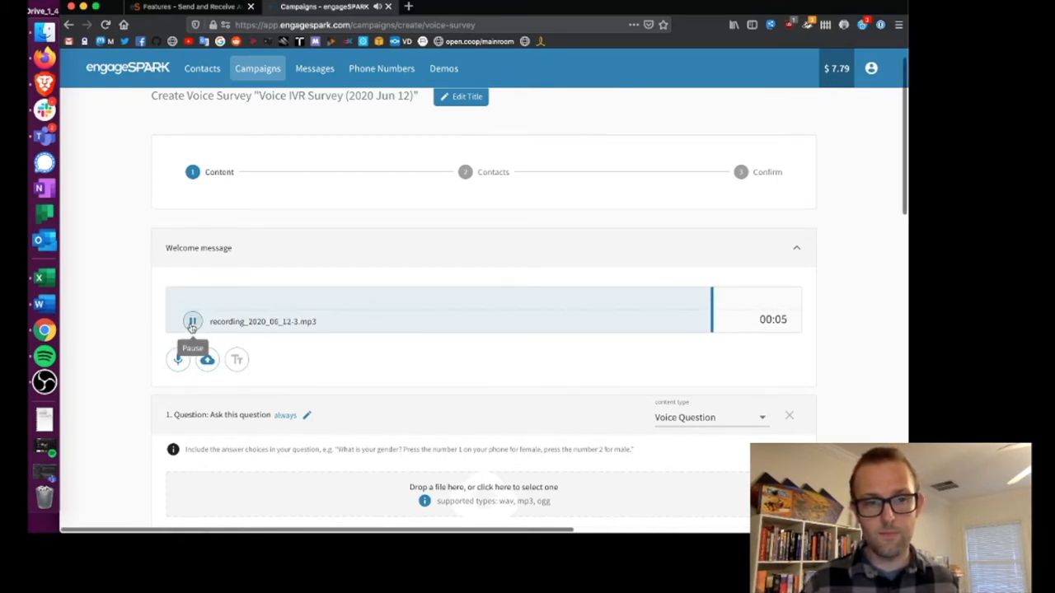
scroll("down", 3)
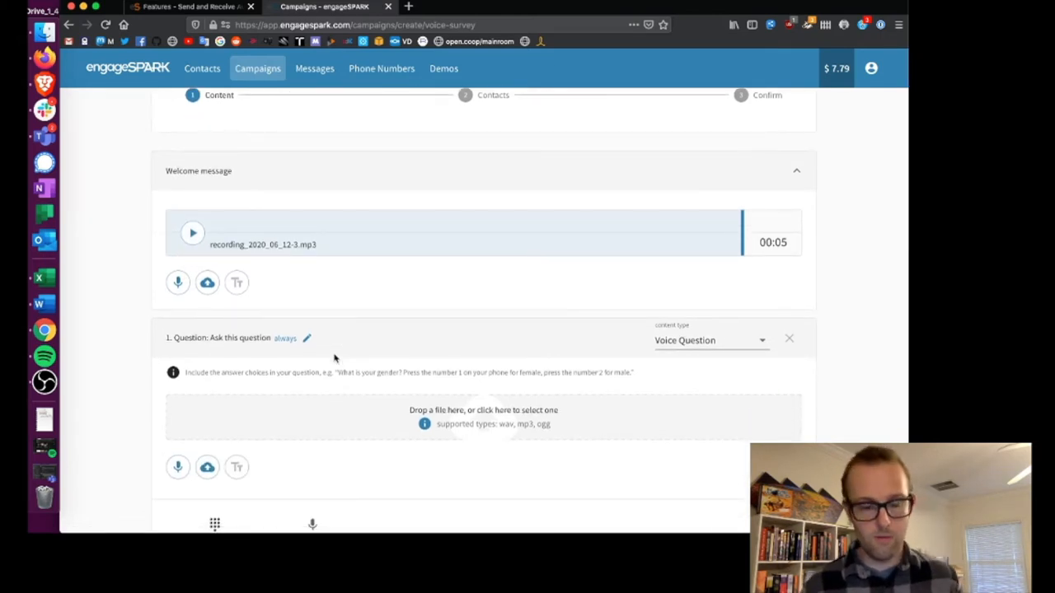
scroll("down", 3)
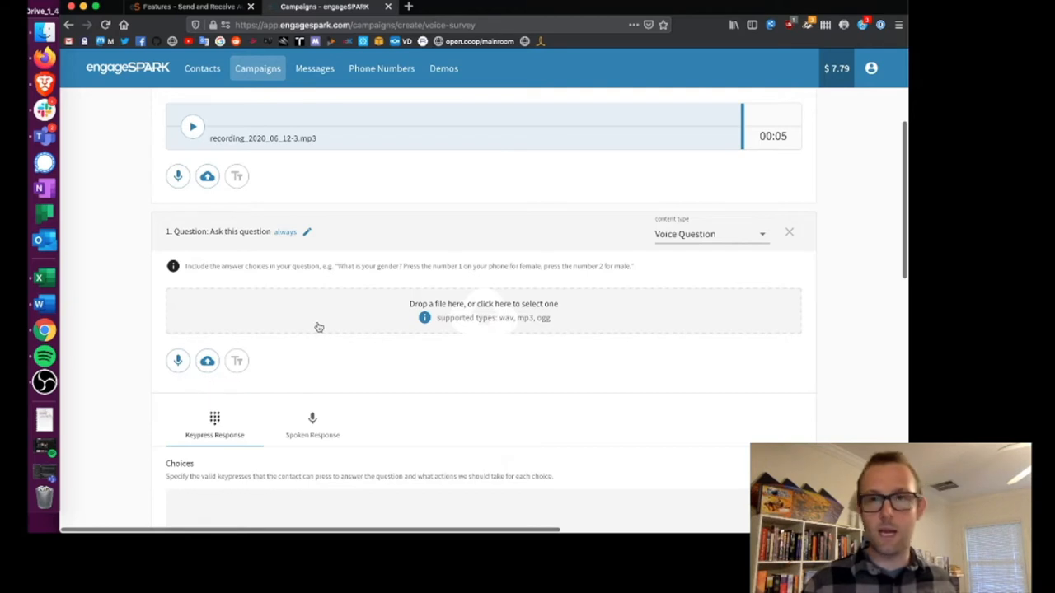
Step: Record Question 1's audio (recording_2020_06_12-4.mp3), play it, and view its choices
left_click(177, 361)
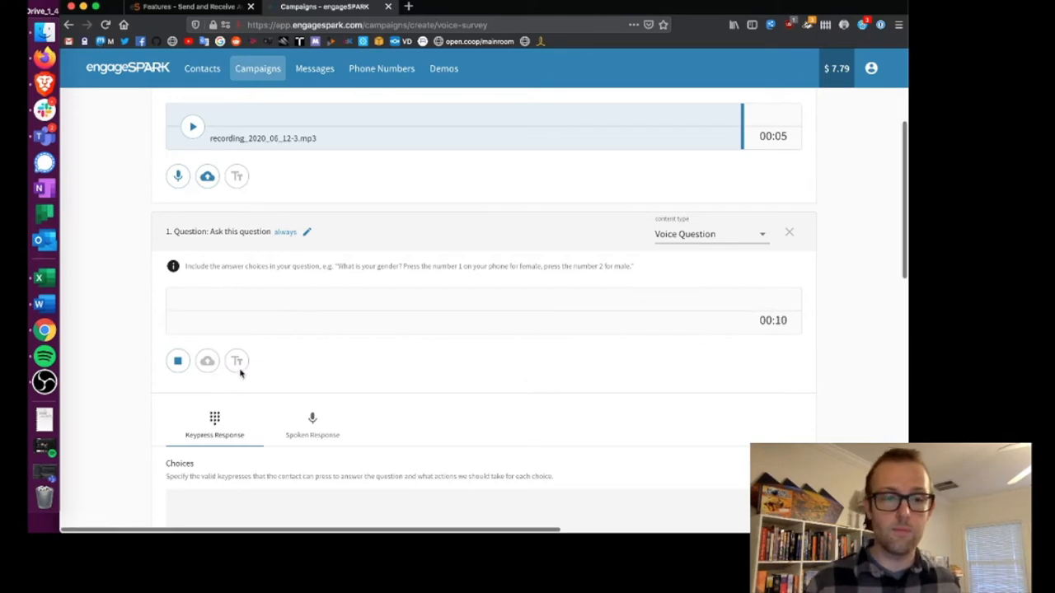
left_click(177, 361)
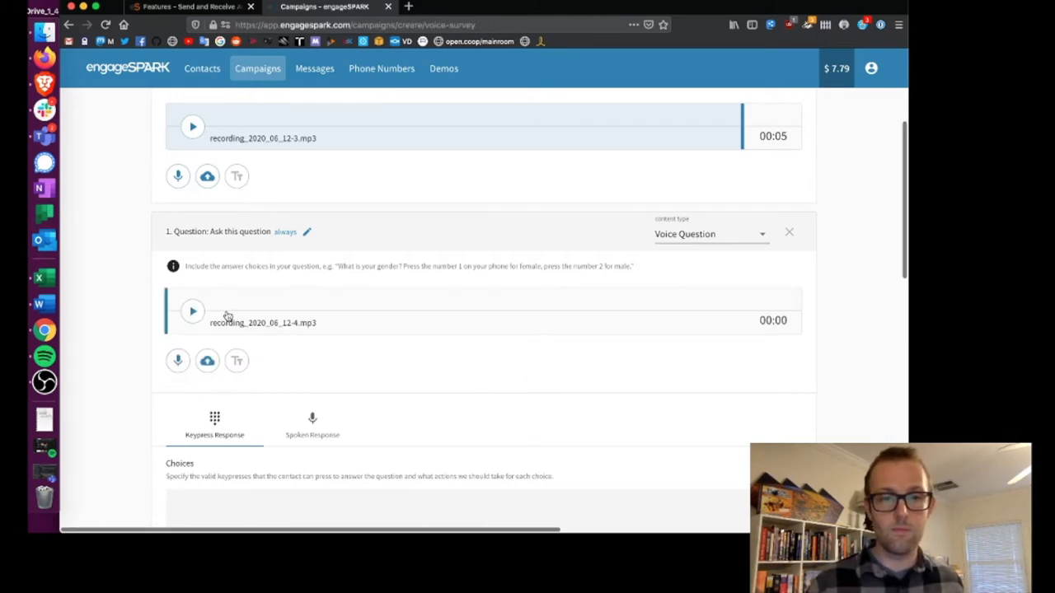
left_click(193, 312)
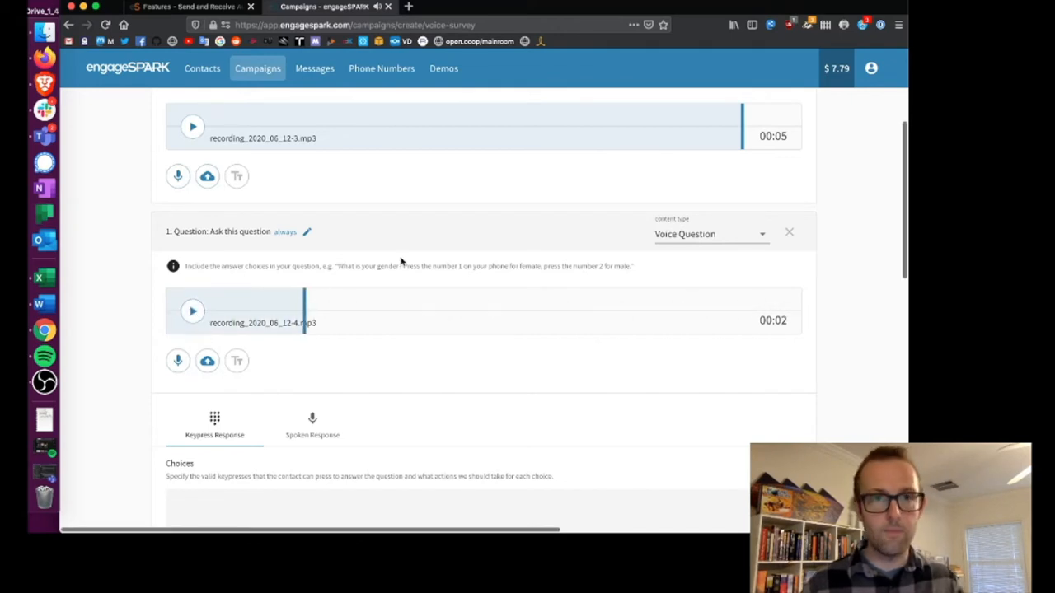
scroll("down", 3)
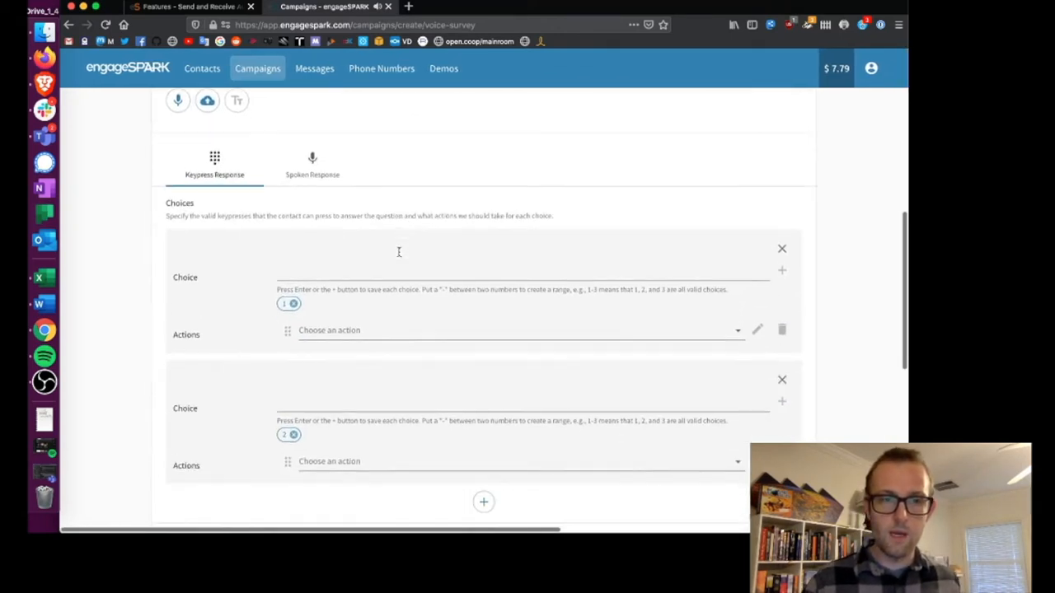
scroll("down", 3)
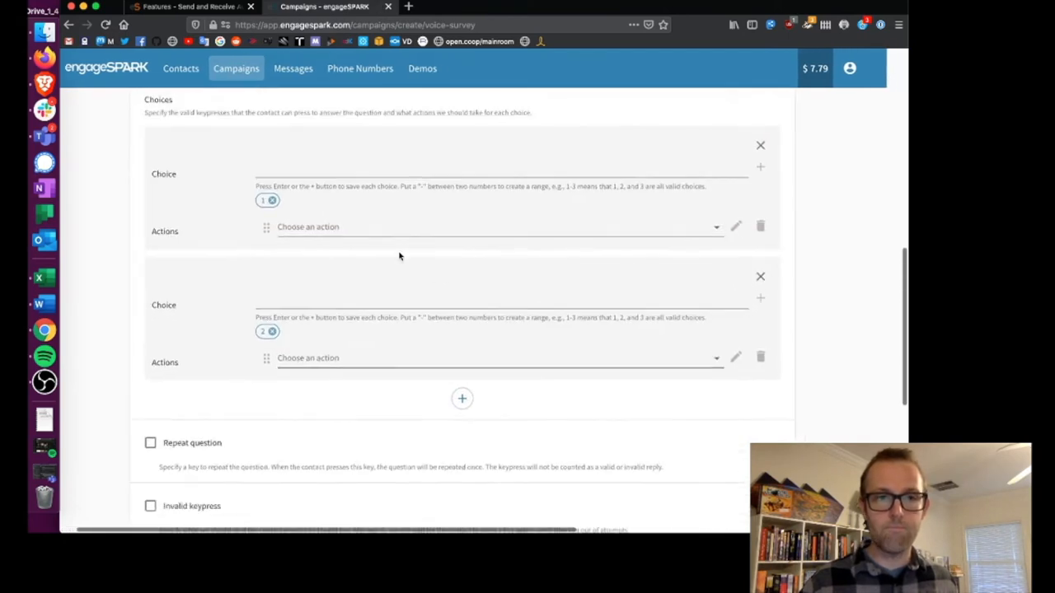
scroll("down", 3)
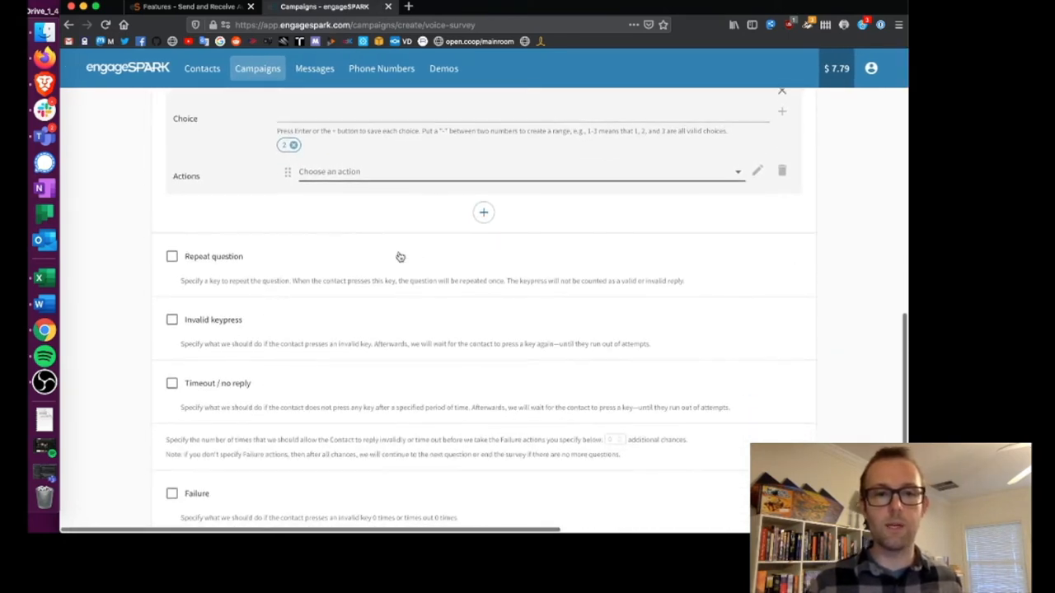
mouse_move(400, 257)
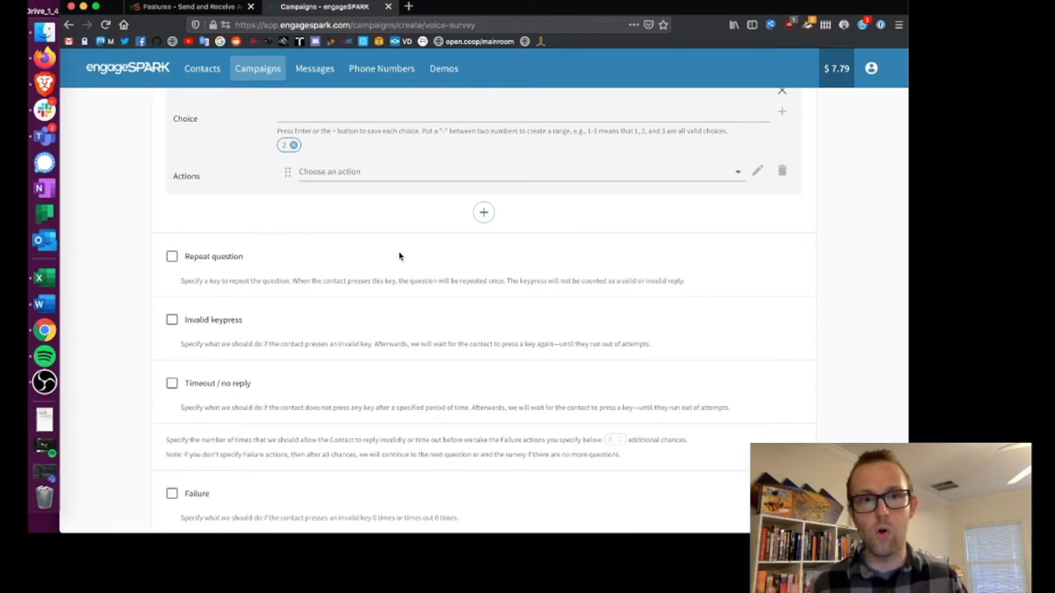
mouse_move(192, 261)
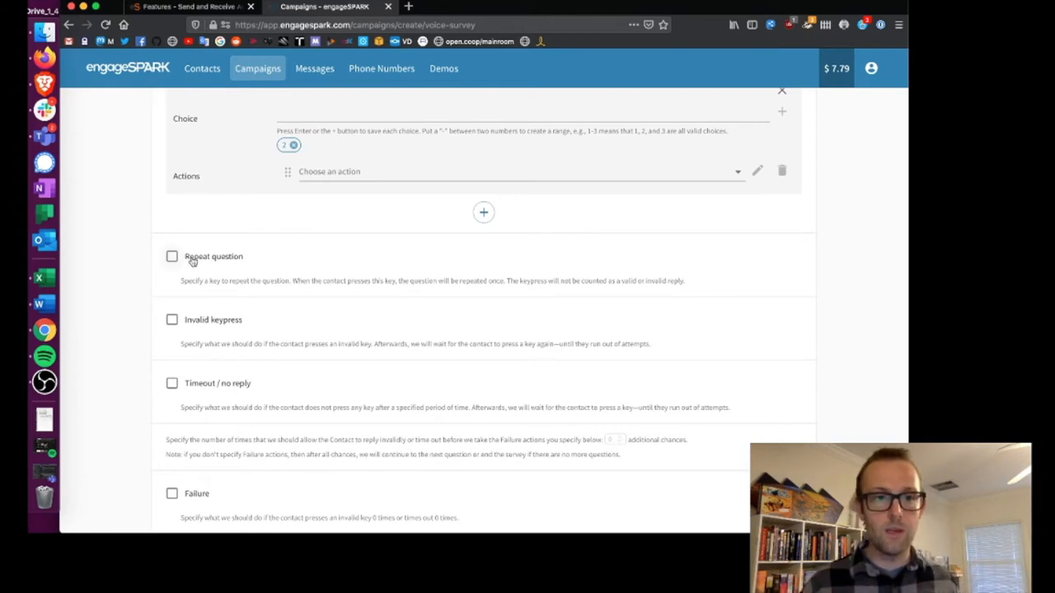
Step: Let key 0 repeat Question 1 and replay it after an invalid keypress
left_click(172, 256)
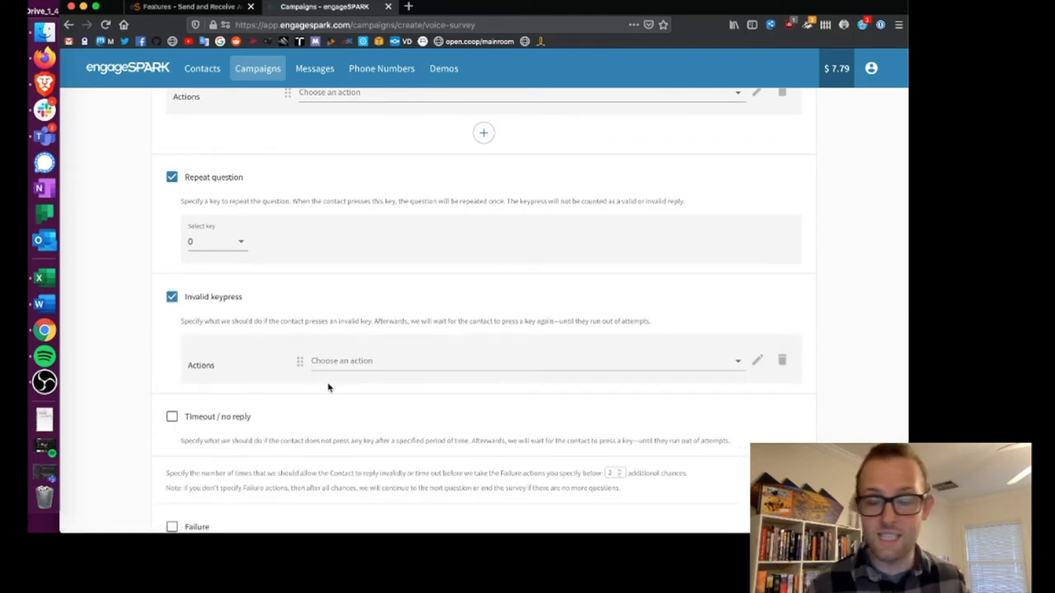
left_click(525, 360)
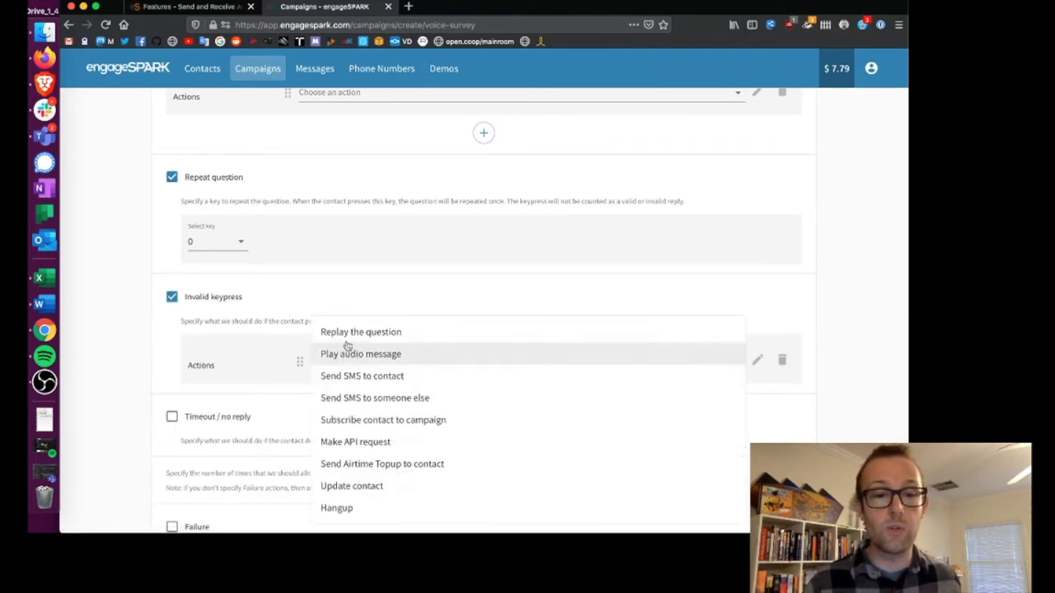
left_click(361, 331)
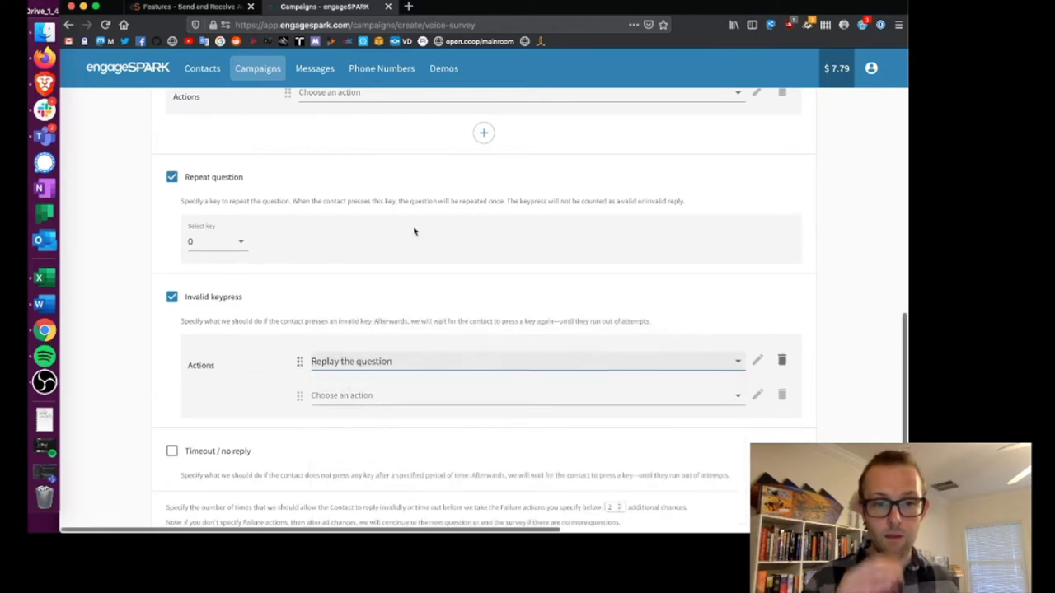
scroll("down", 3)
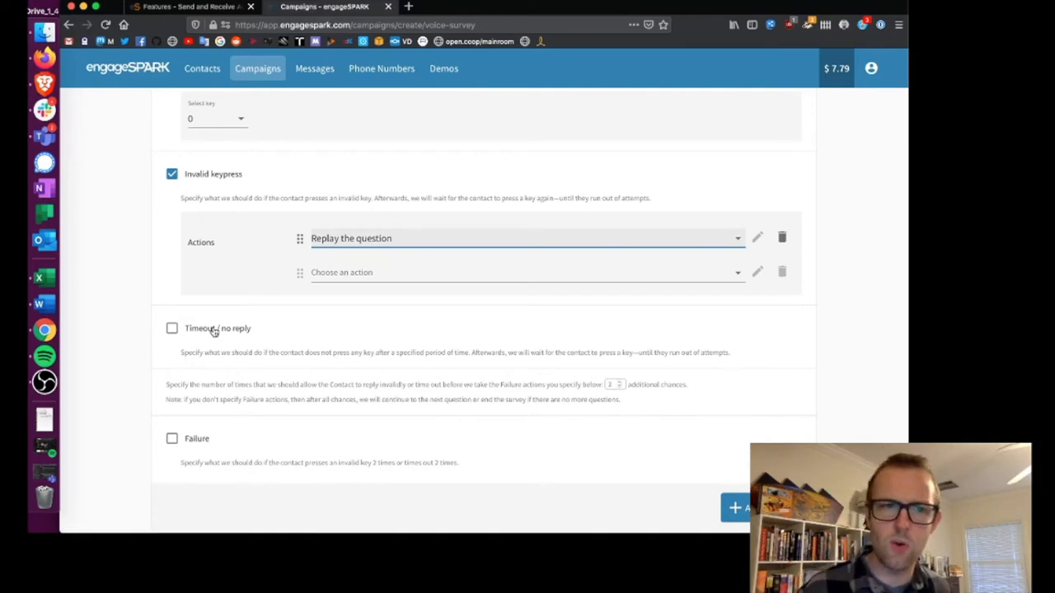
Step: Enable timeout handling so Question 1 replays when the contact doesn't reply
left_click(171, 328)
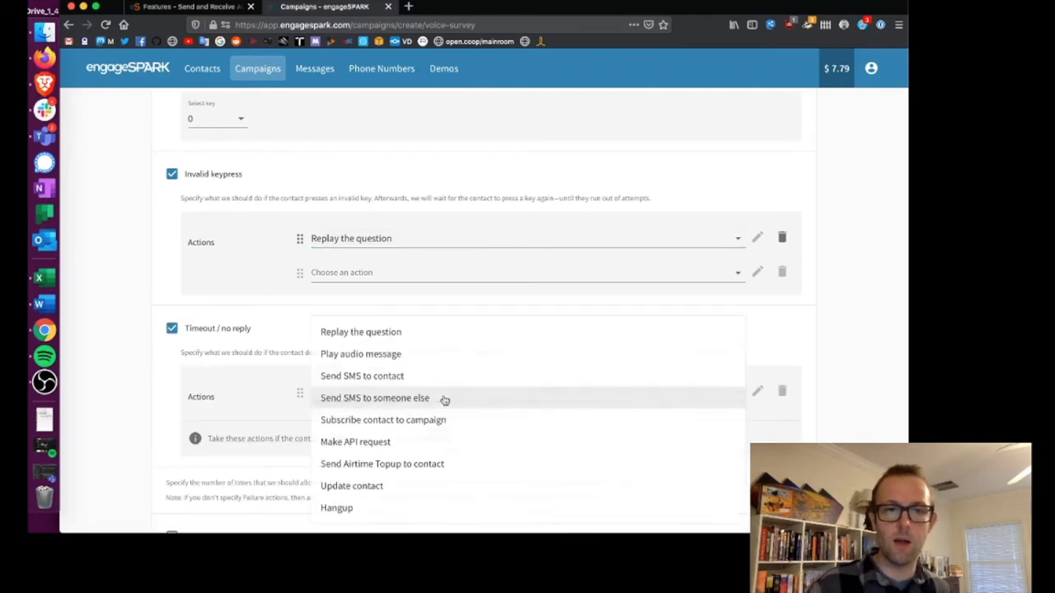
left_click(361, 332)
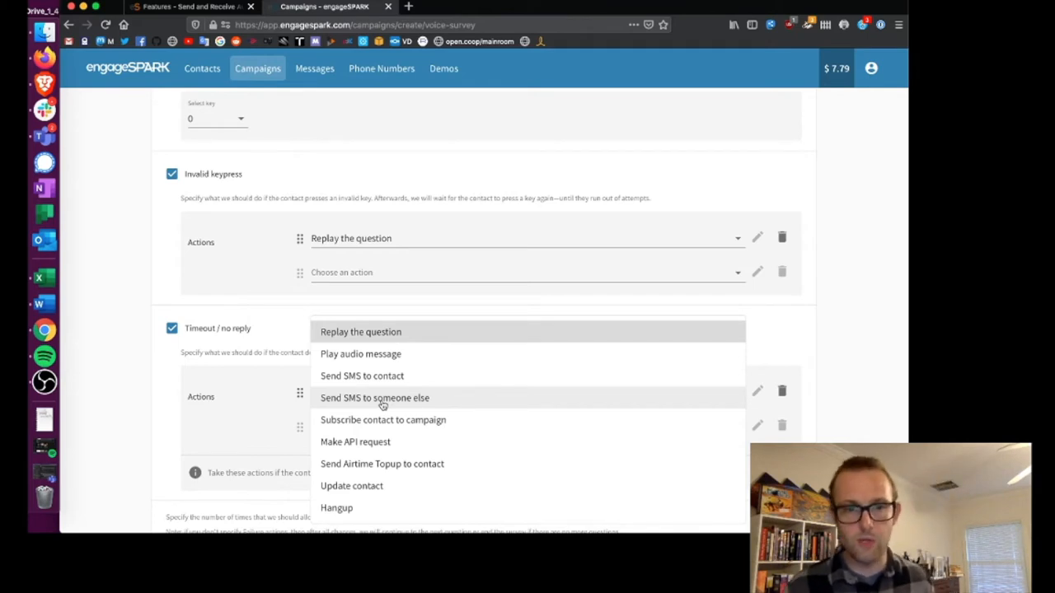
mouse_move(593, 283)
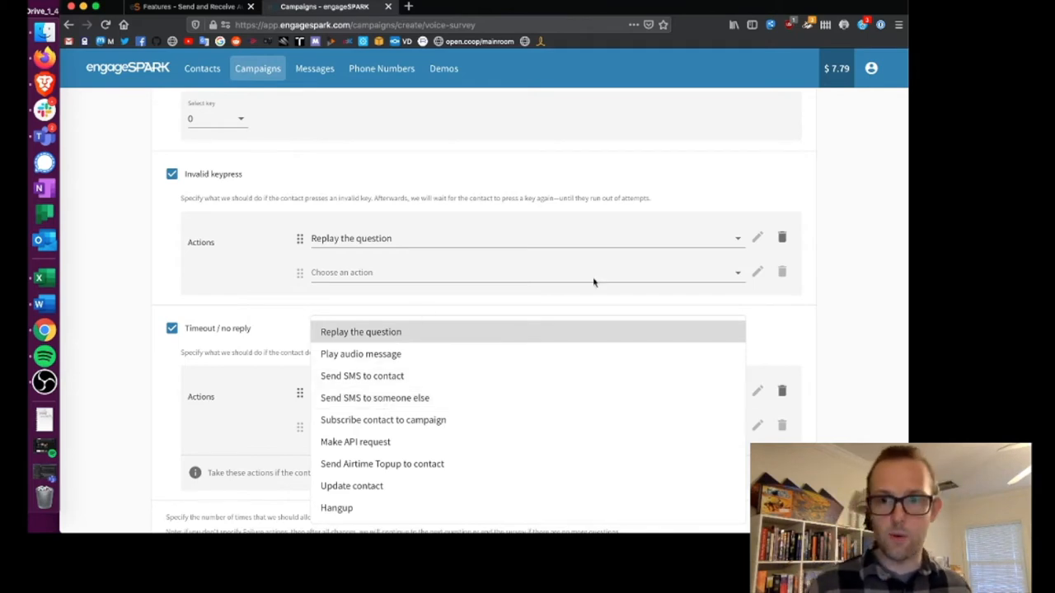
scroll("up", 3)
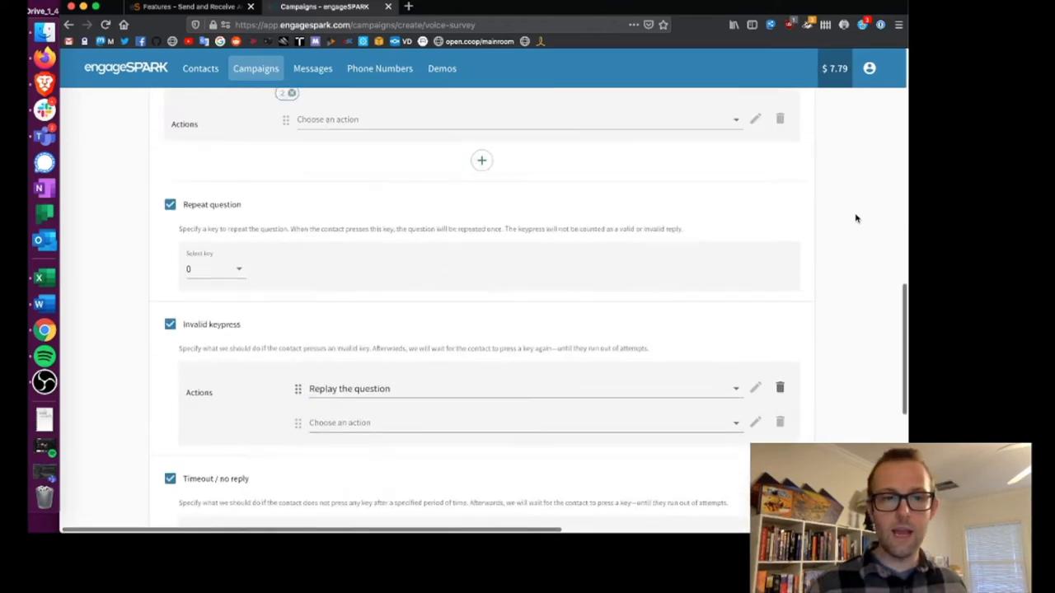
scroll("up", 3)
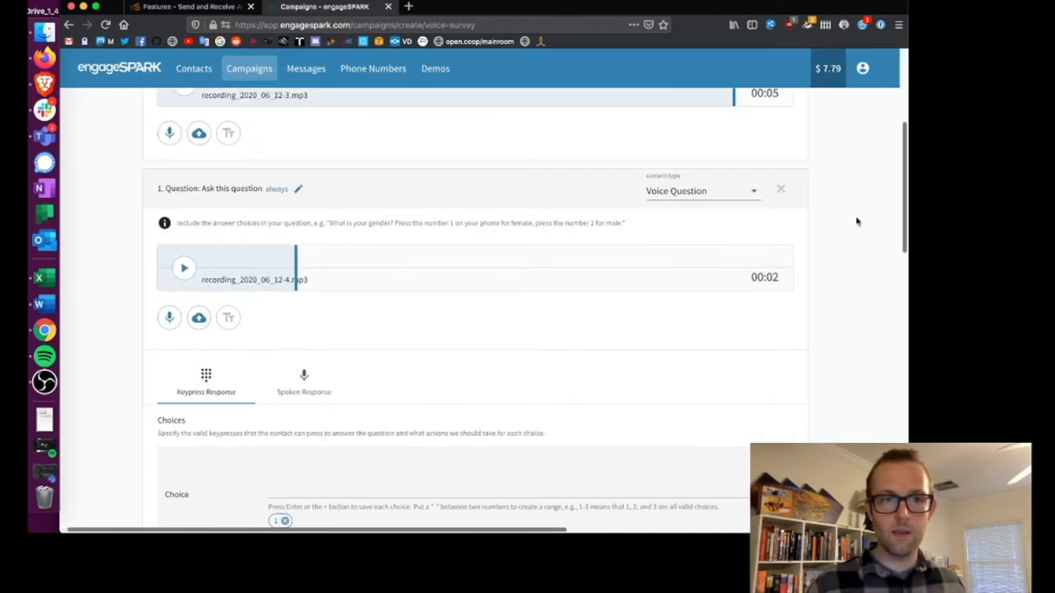
scroll("up", 3)
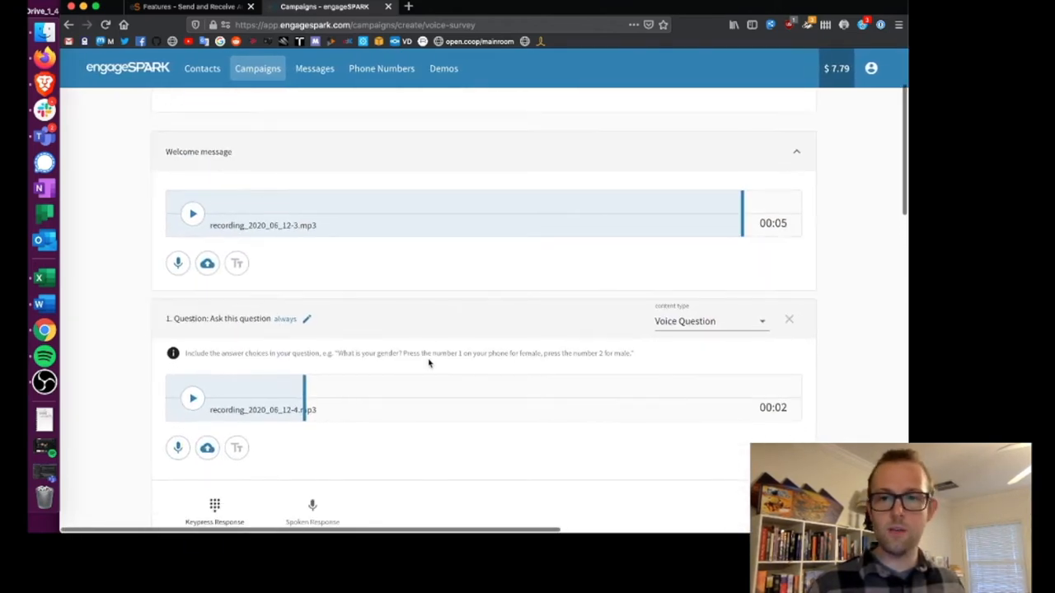
Step: Label Question 1's keypress choices 1 and 2 as 'Red' and 'Blue'
left_click(214, 511)
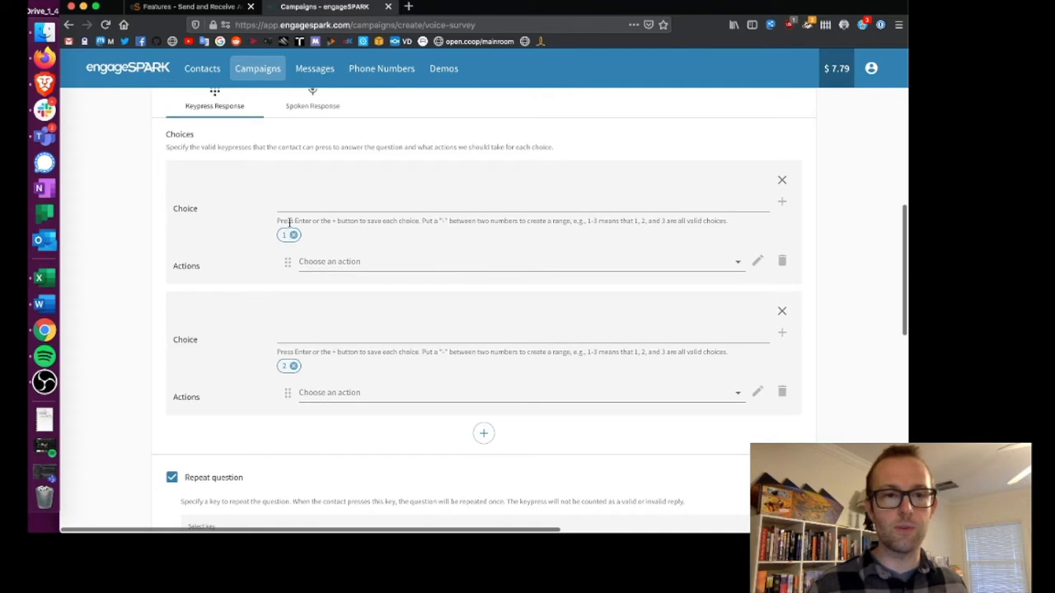
left_click(520, 201)
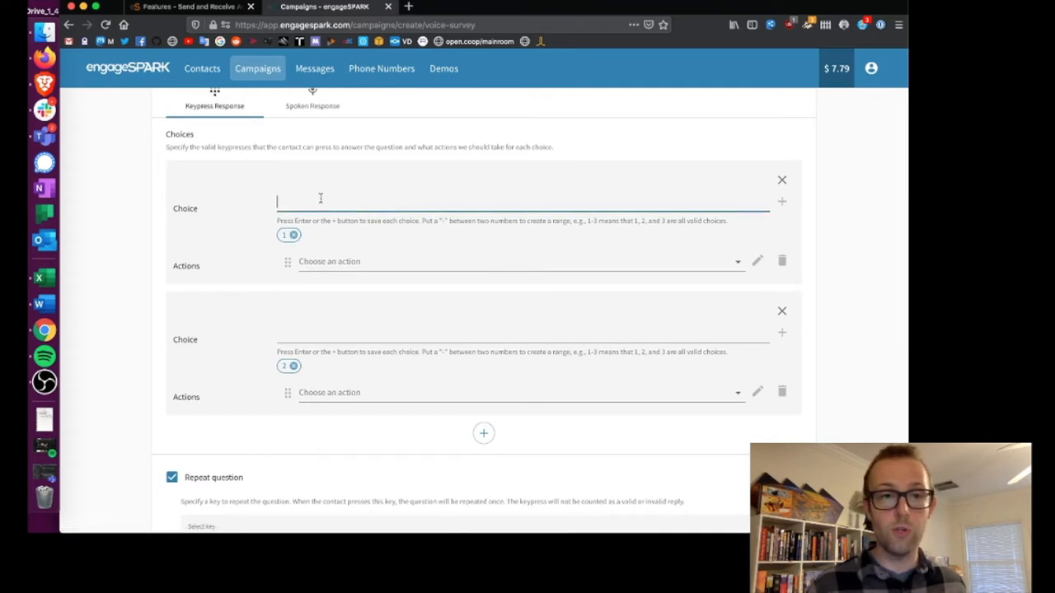
type("Red")
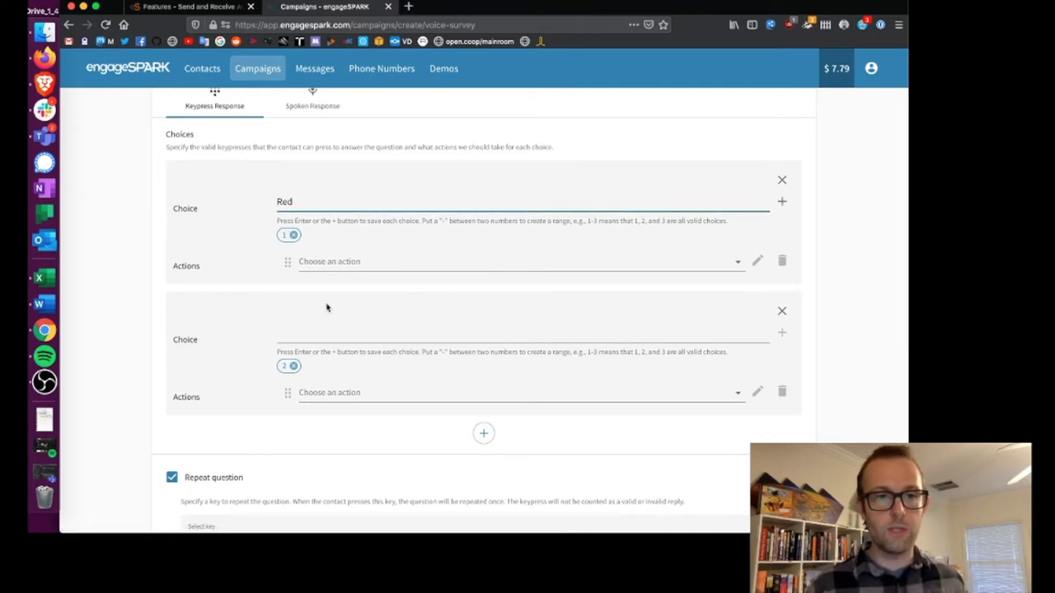
type("Bl")
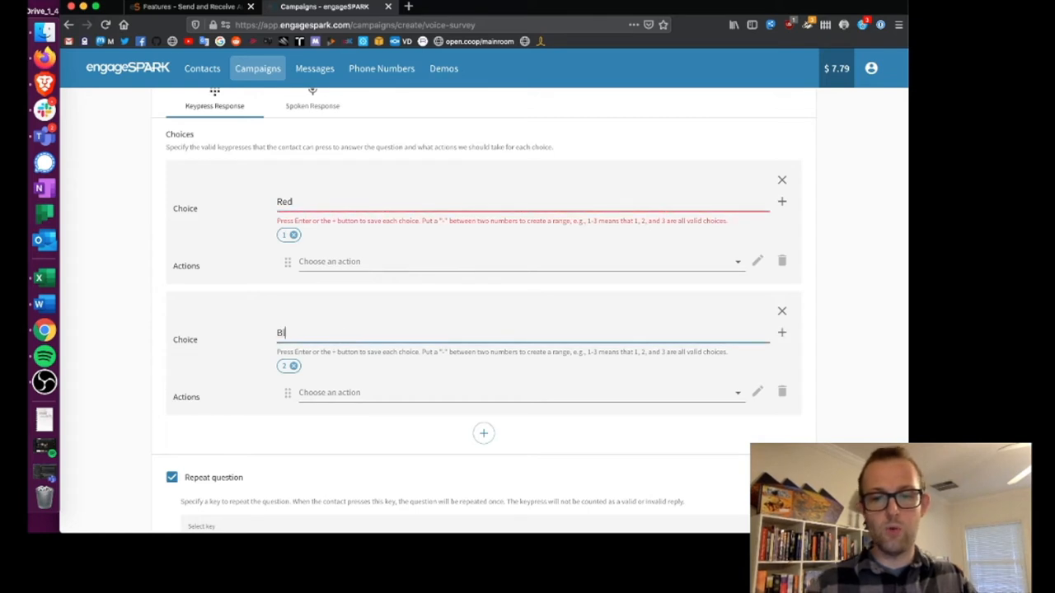
type("ue")
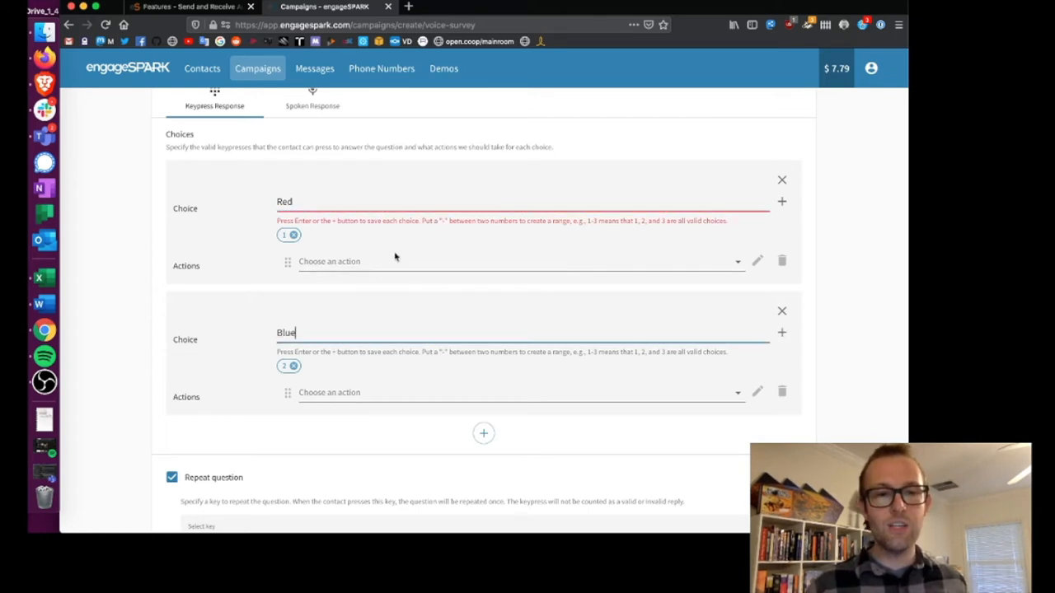
mouse_move(198, 286)
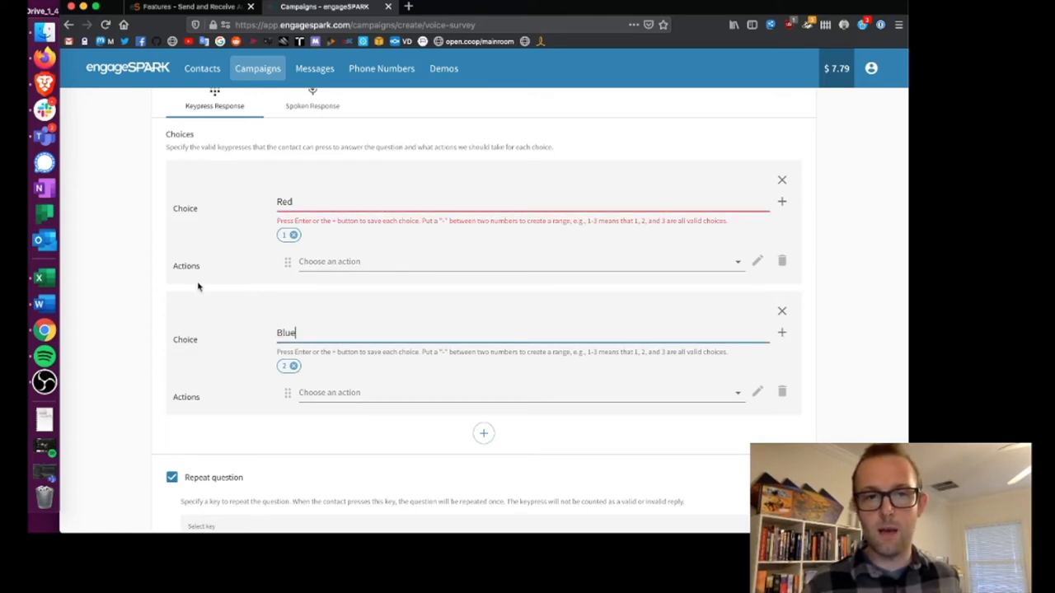
scroll("down", 3)
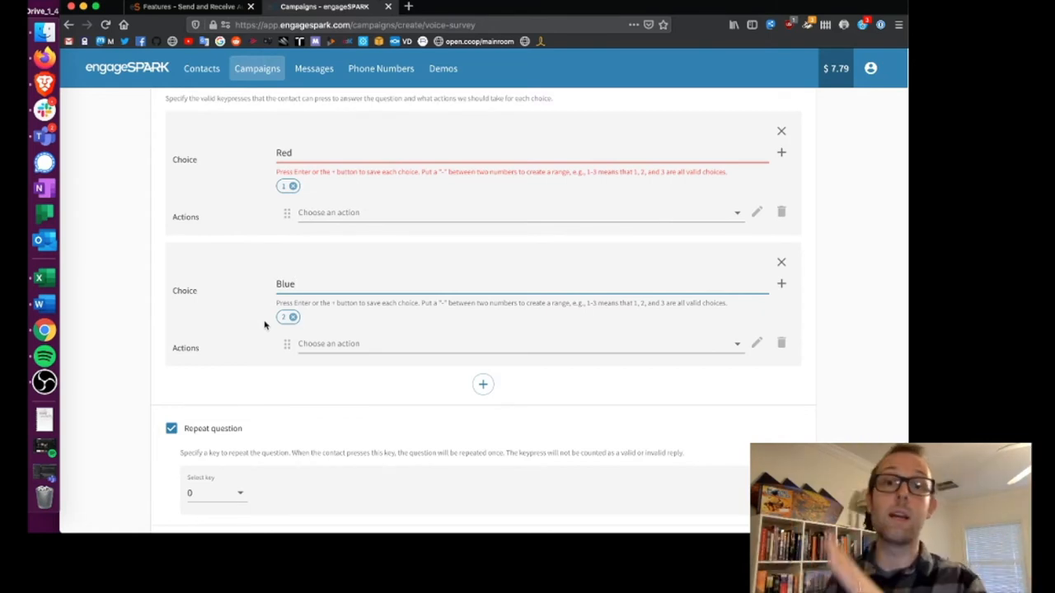
scroll("down", 3)
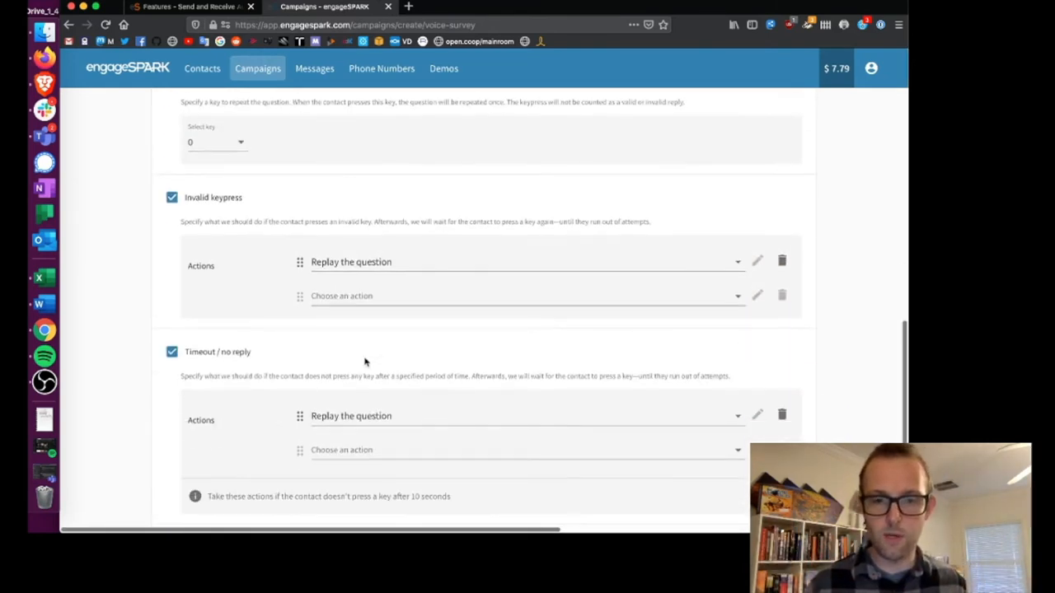
scroll("down", 3)
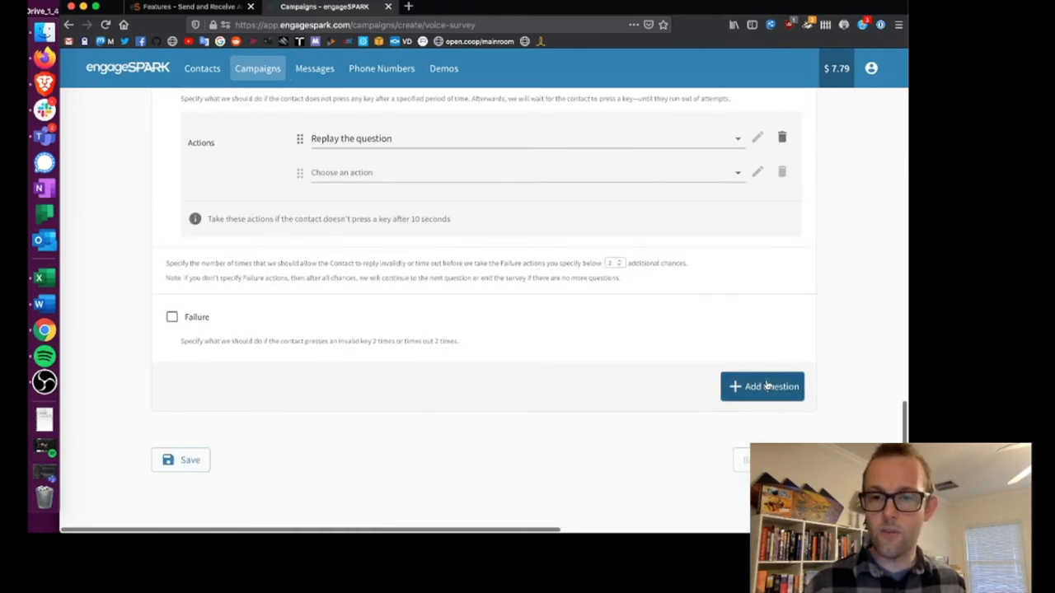
Step: Add Question 2 as a Spoken Response question and record its prompt audio
left_click(761, 387)
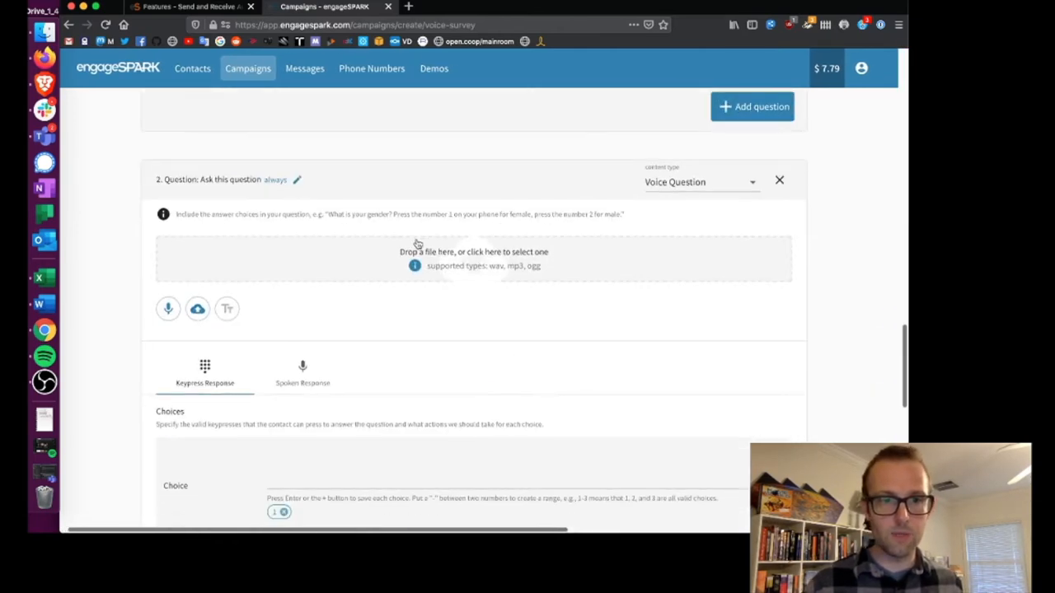
left_click(302, 371)
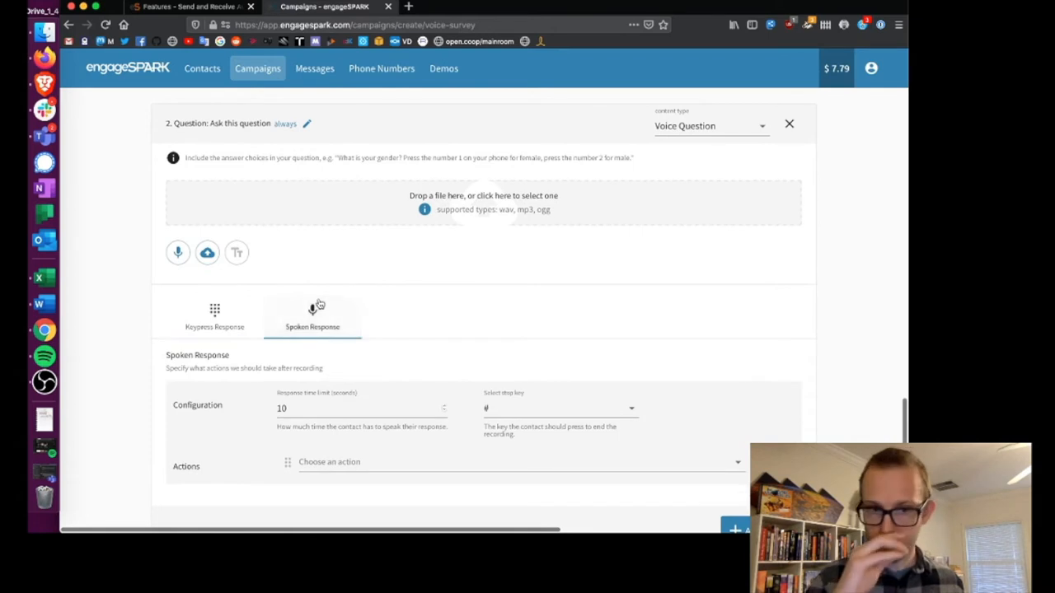
mouse_move(412, 344)
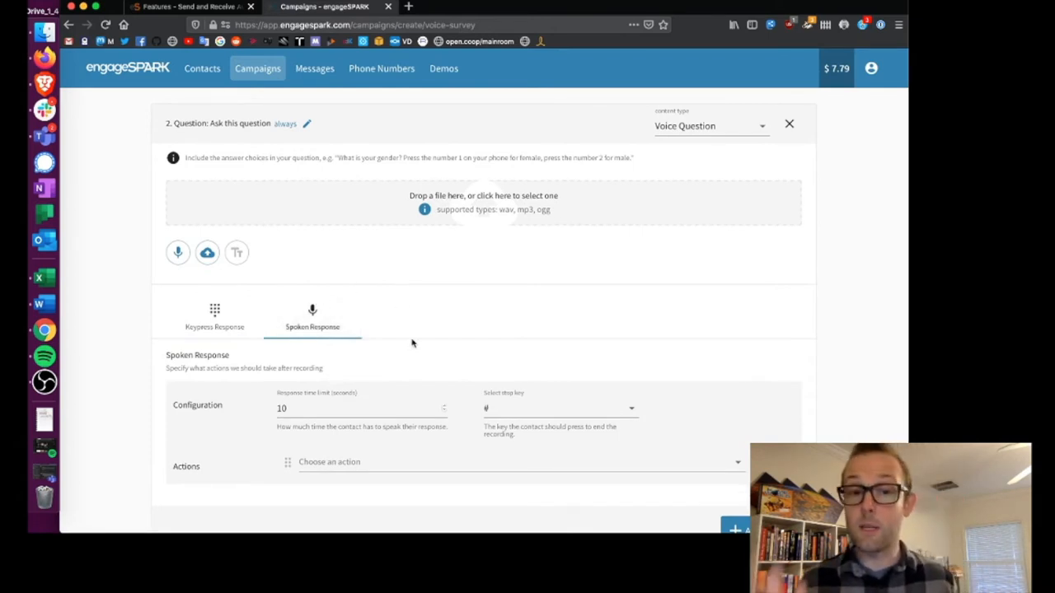
mouse_move(434, 333)
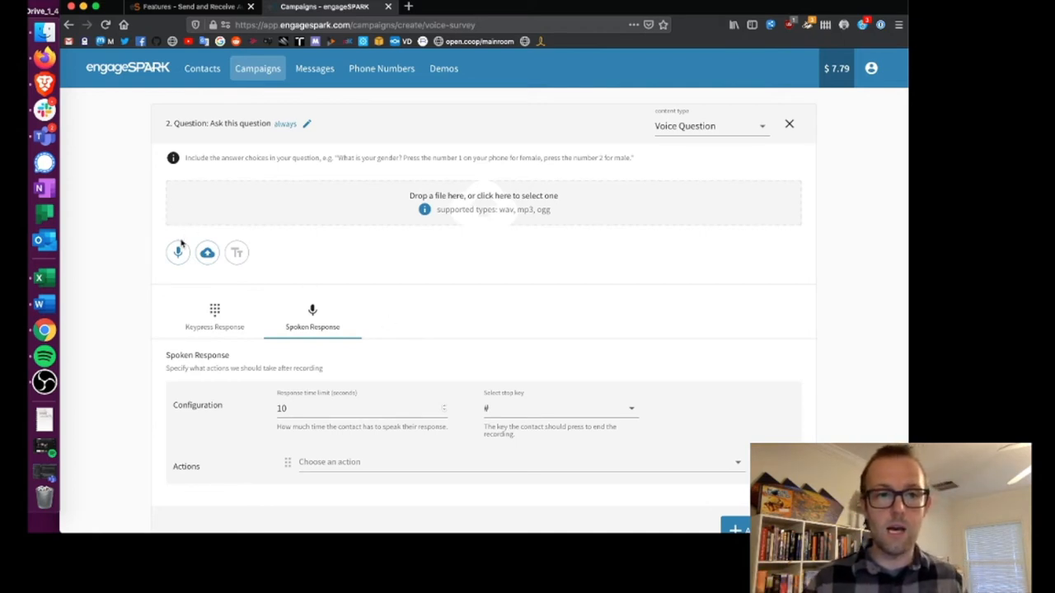
left_click(177, 252)
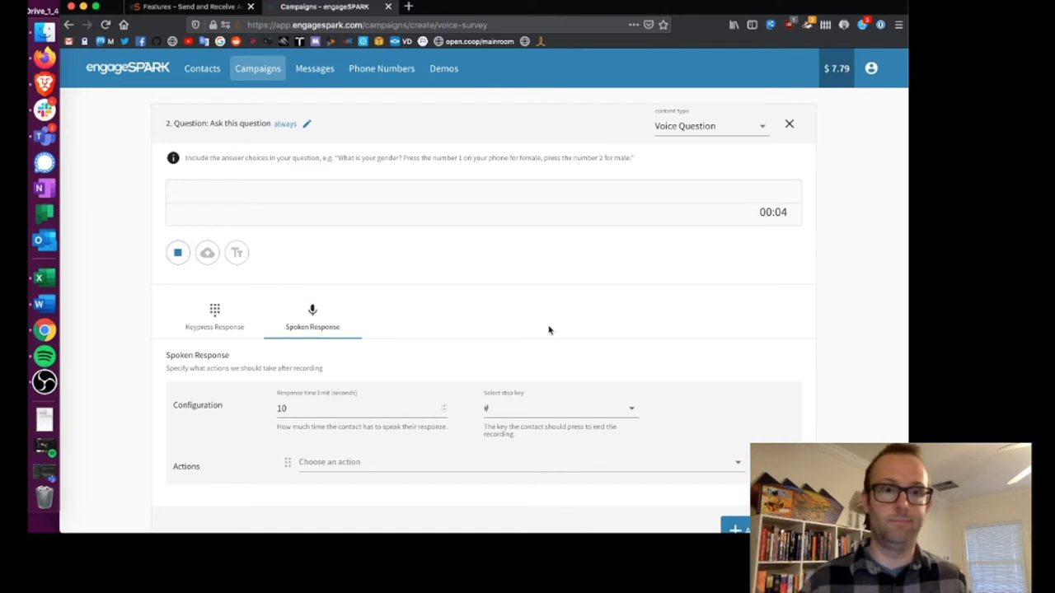
left_click(177, 252)
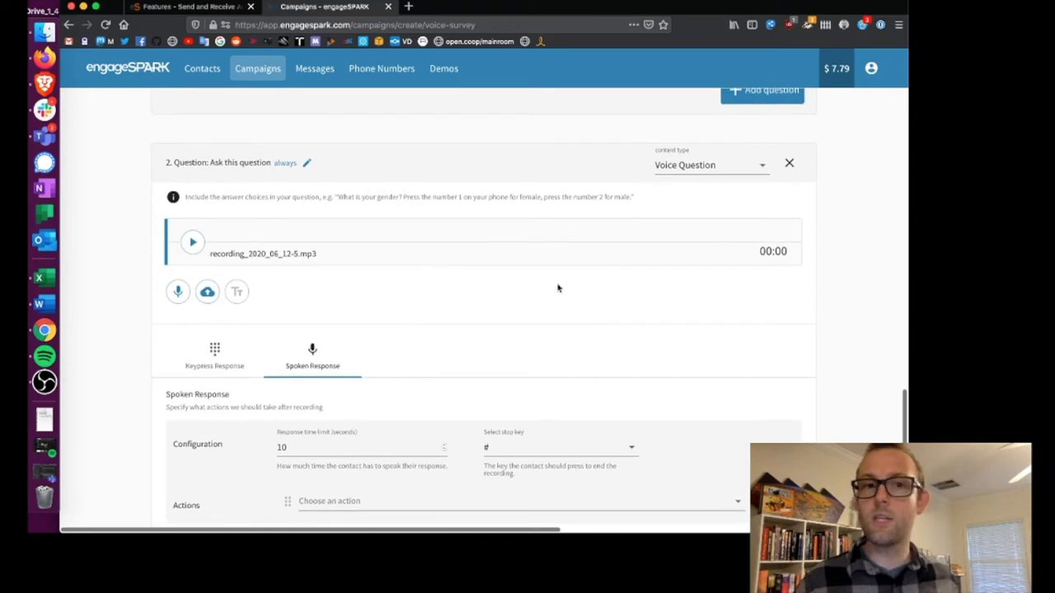
scroll("up", 3)
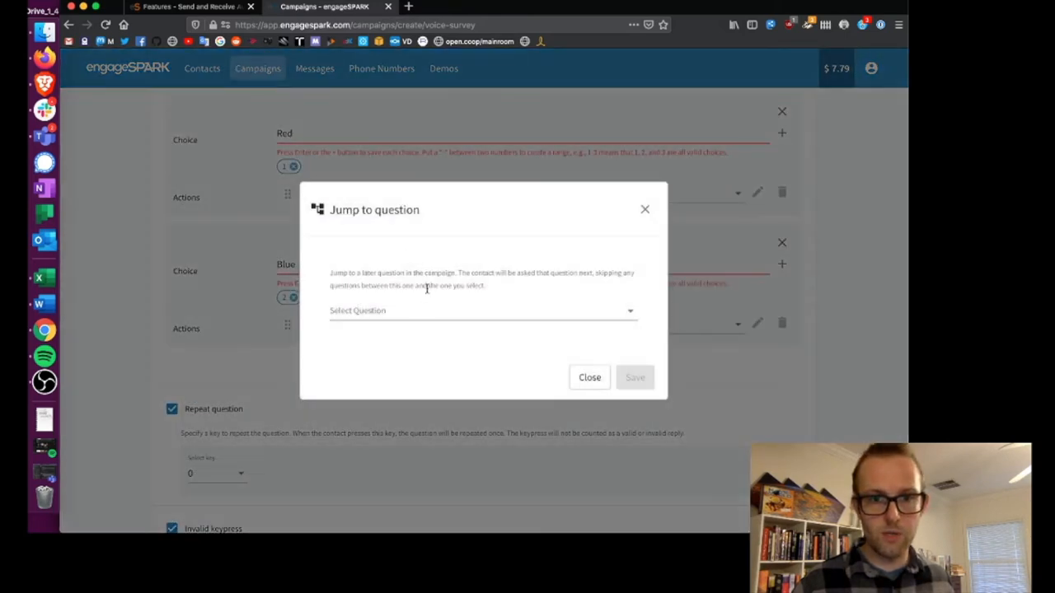
Step: Set Red's action to jump to '2. Voice Question' and save it
left_click(482, 311)
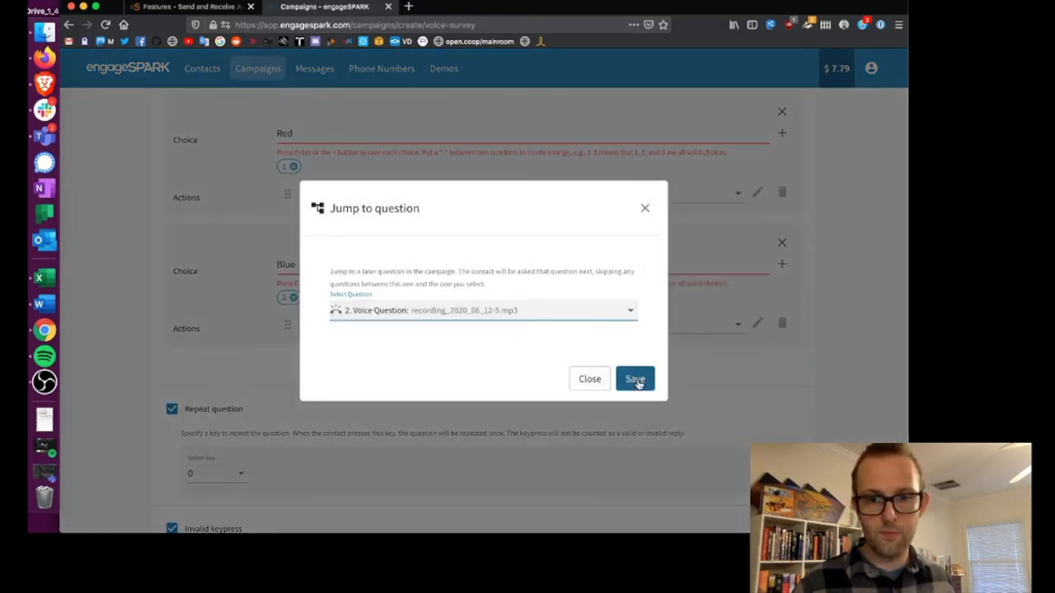
left_click(635, 378)
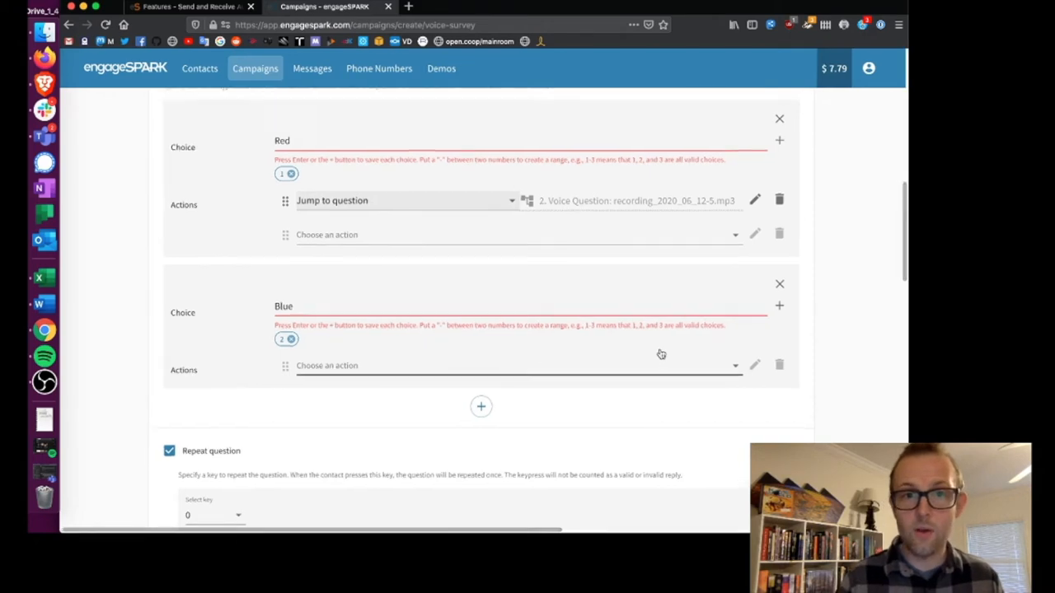
scroll("down", 3)
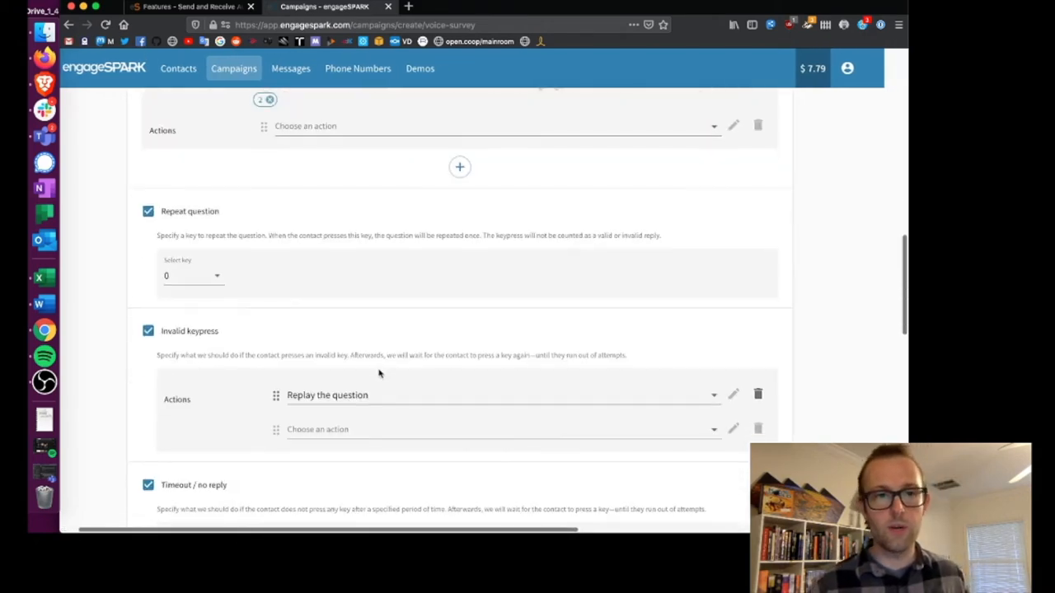
scroll("down", 3)
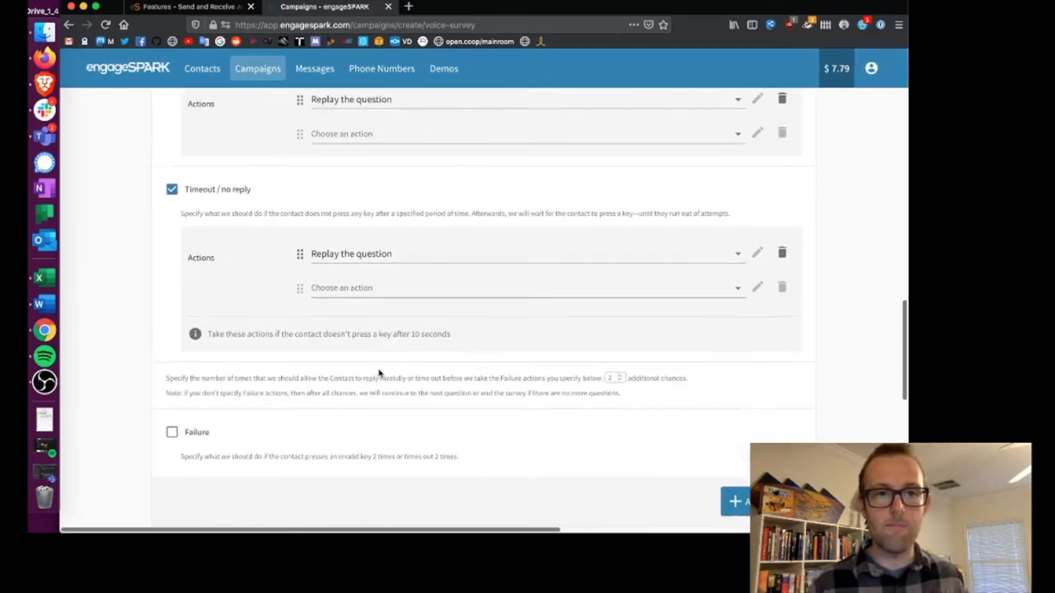
scroll("down", 3)
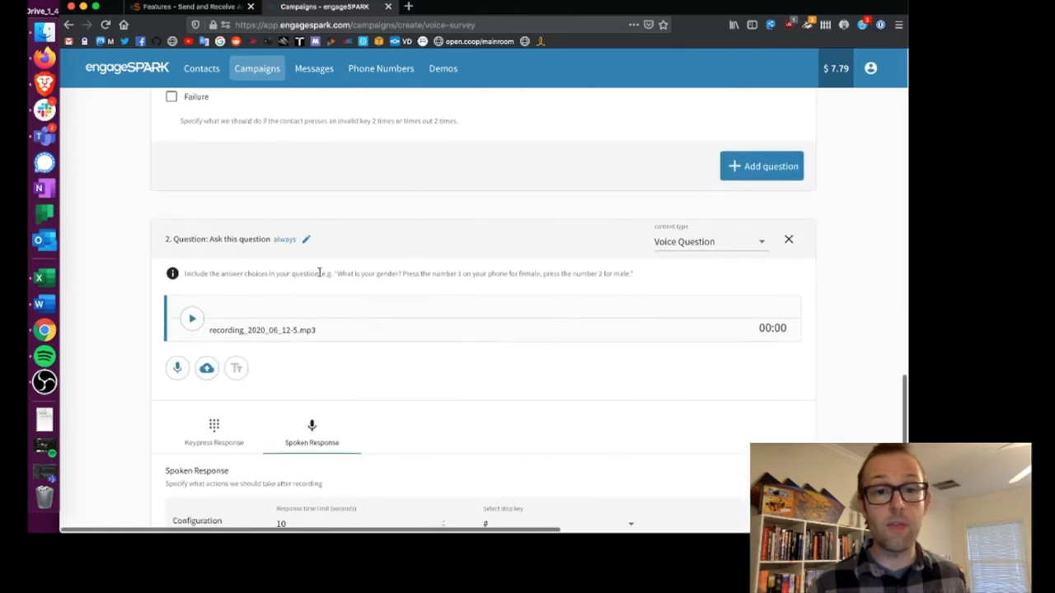
scroll("down", 3)
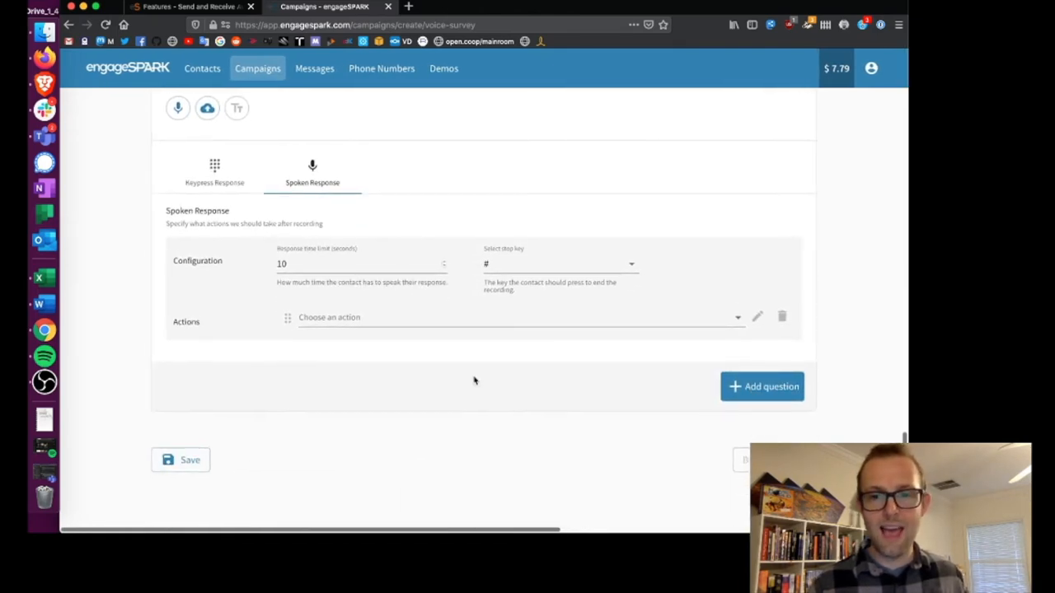
scroll("up", 3)
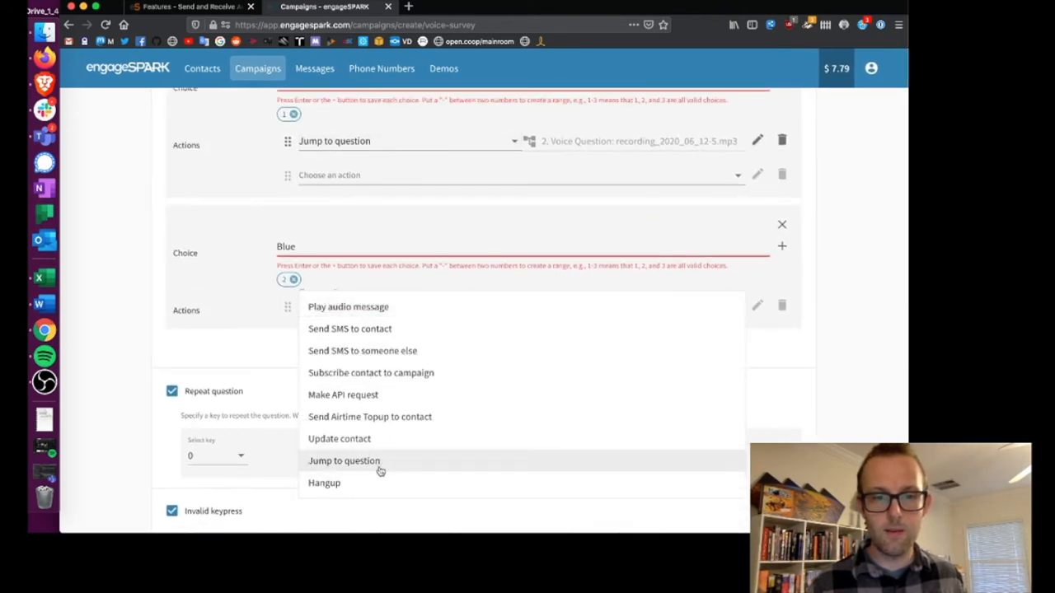
mouse_move(382, 428)
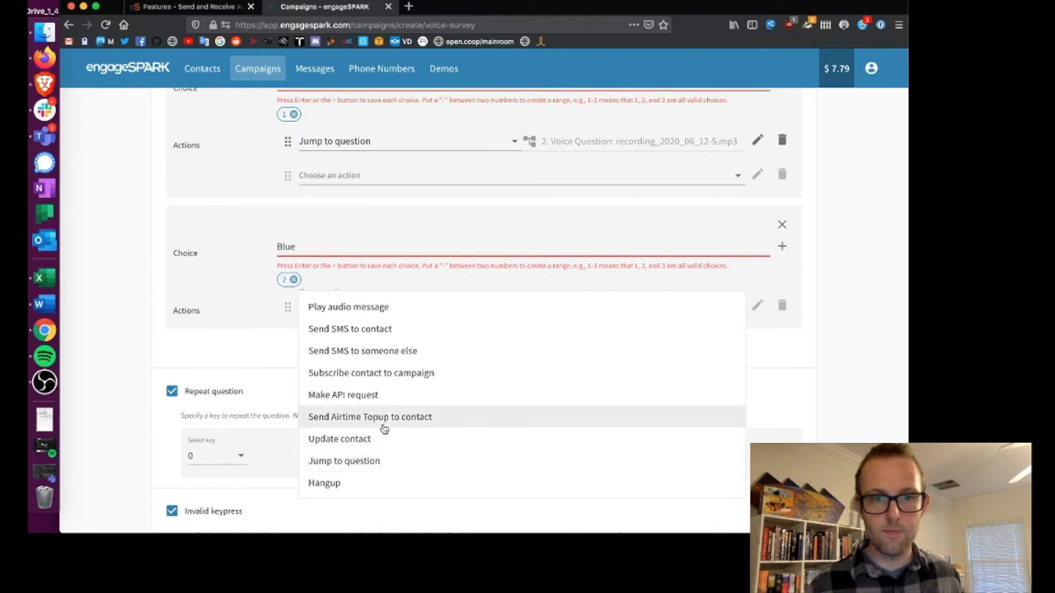
mouse_move(365, 484)
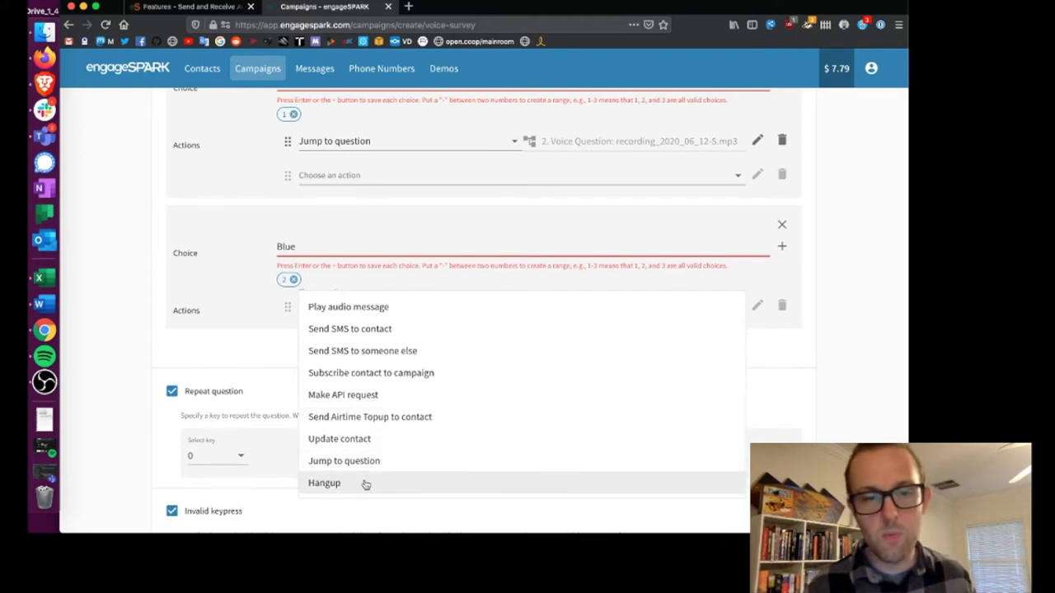
Step: Set Blue to hang up the call and record a short audio message for it
left_click(324, 483)
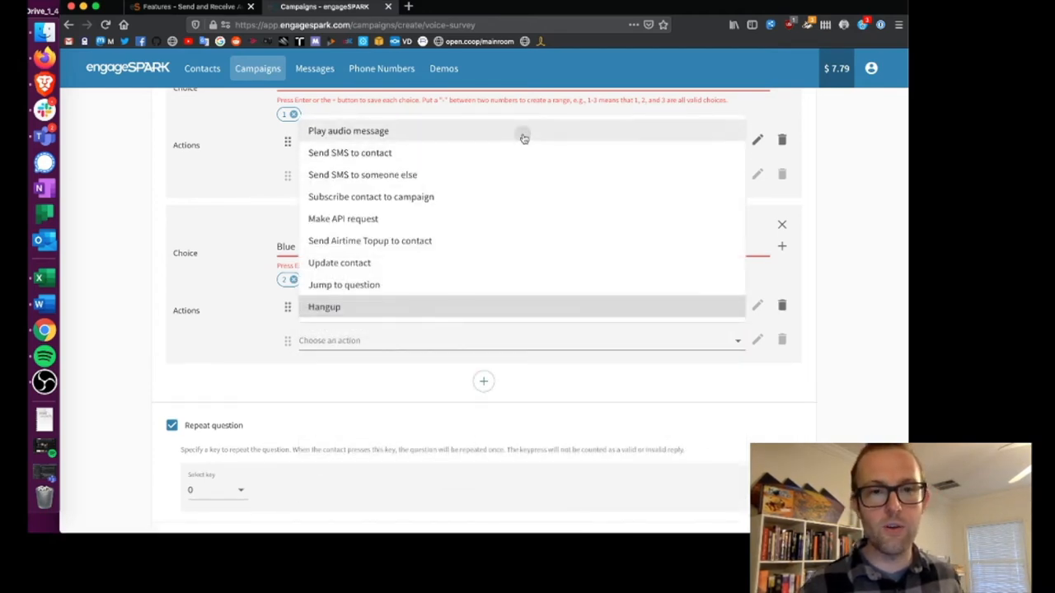
left_click(347, 131)
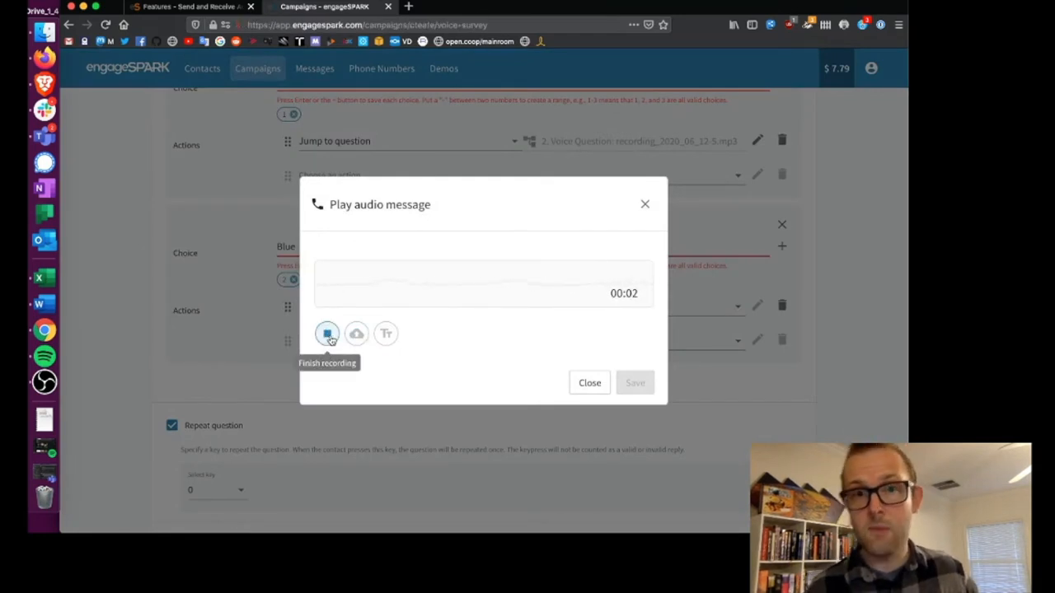
left_click(328, 333)
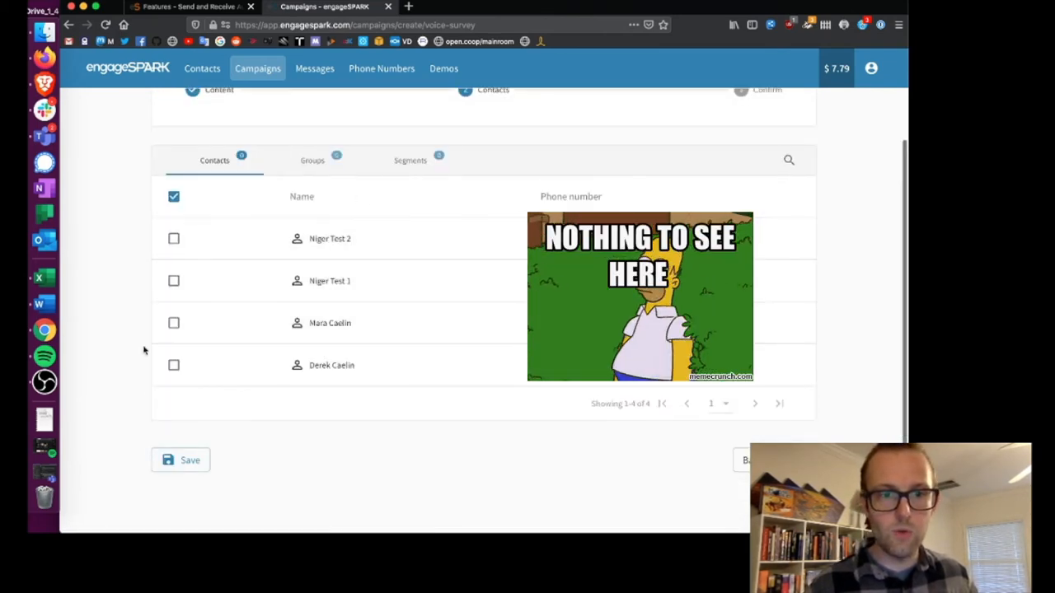
Step: Select one contact as recipient and launch the voice survey immediately
left_click(173, 365)
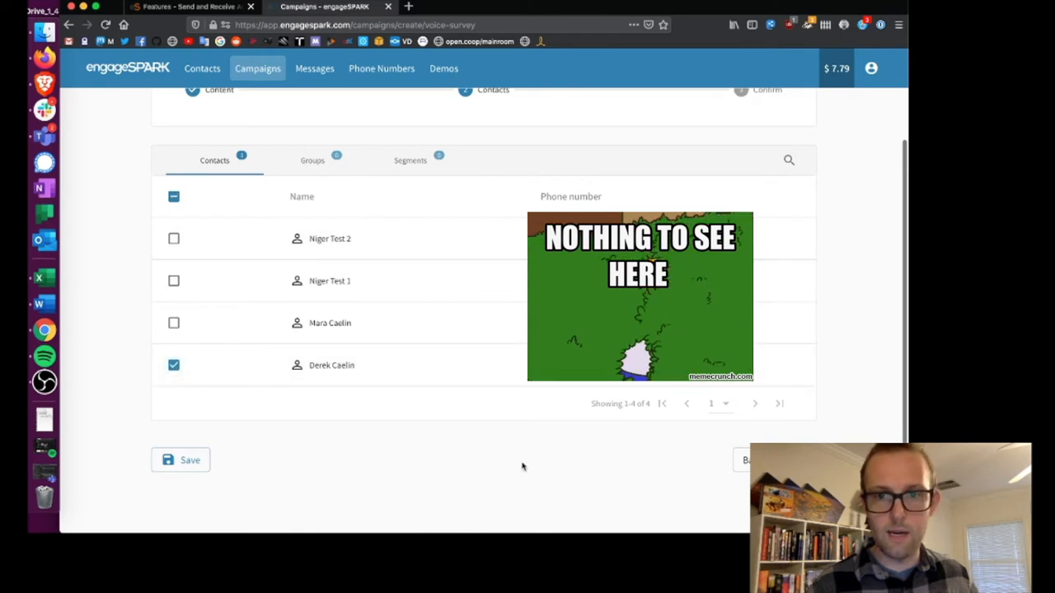
mouse_move(613, 420)
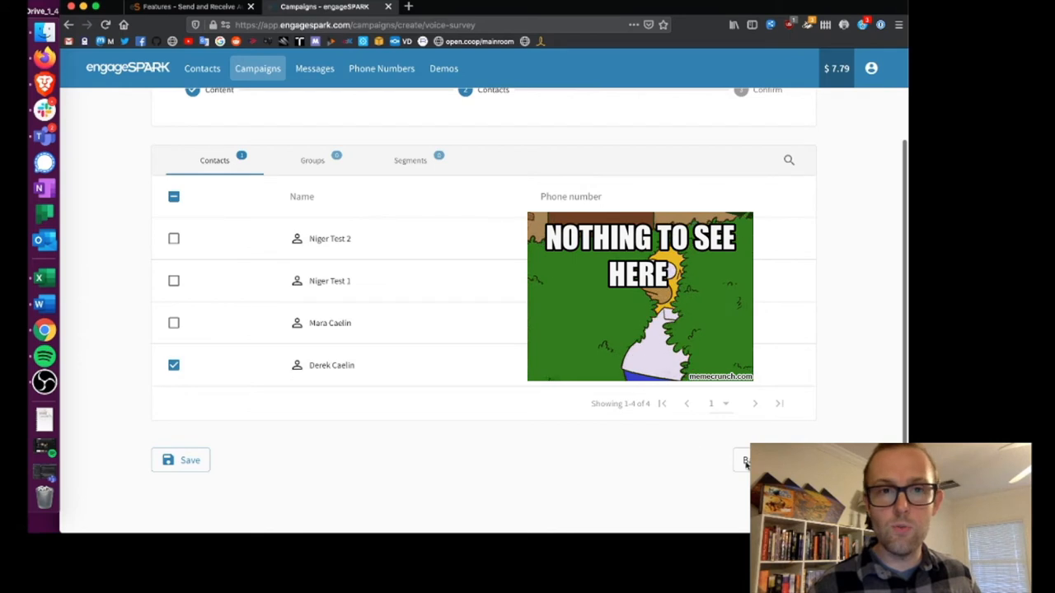
mouse_move(635, 448)
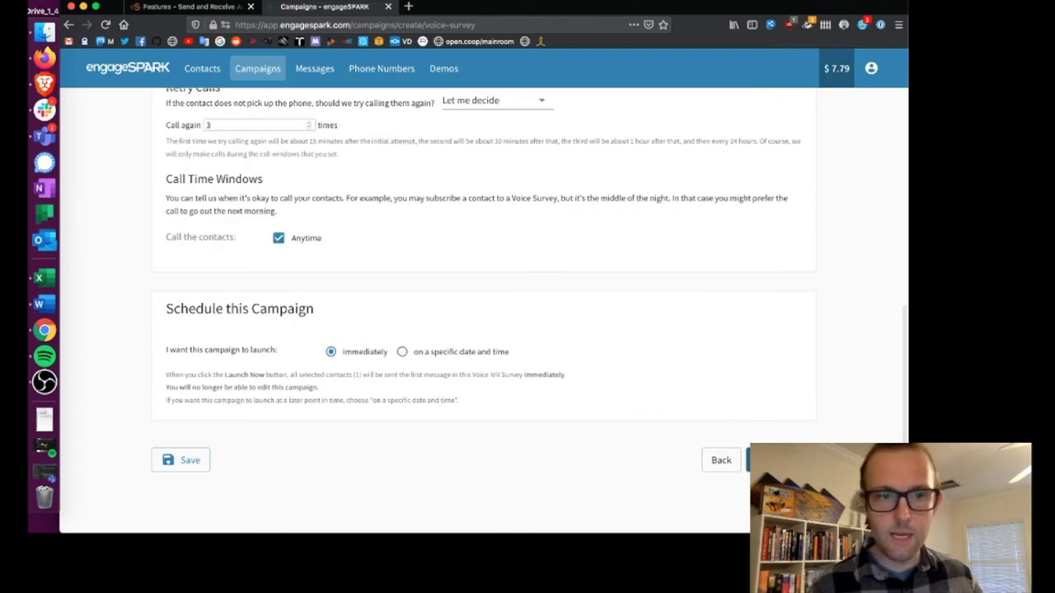
scroll("up", 3)
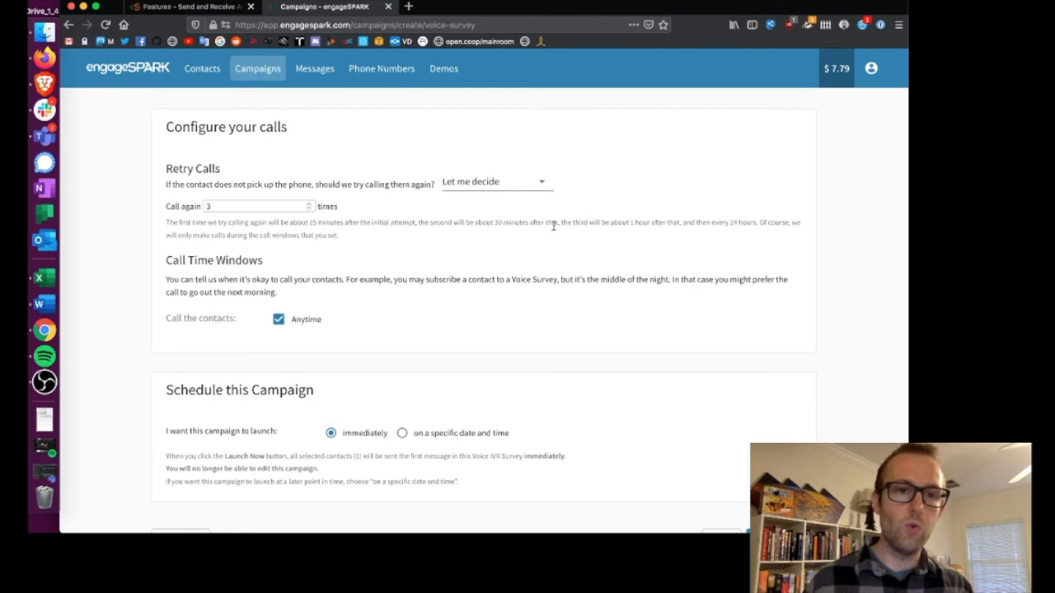
mouse_move(358, 358)
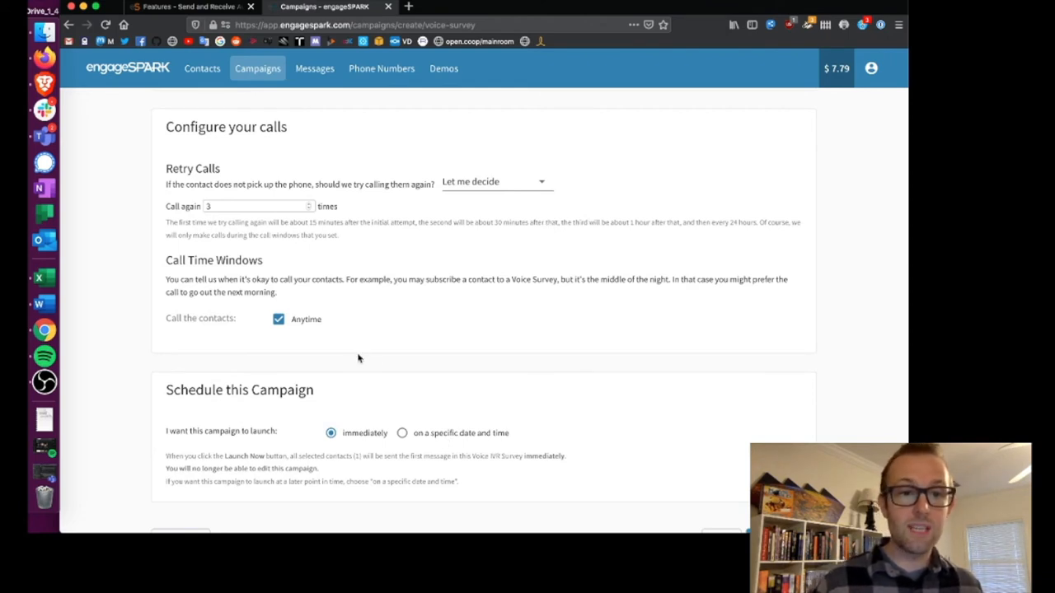
scroll("down", 3)
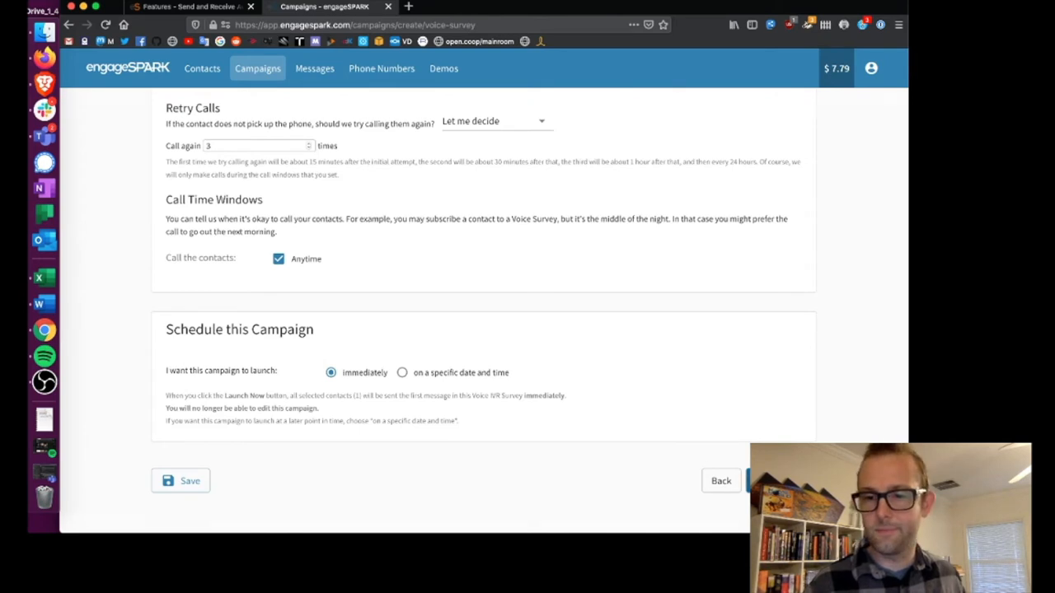
left_click(750, 481)
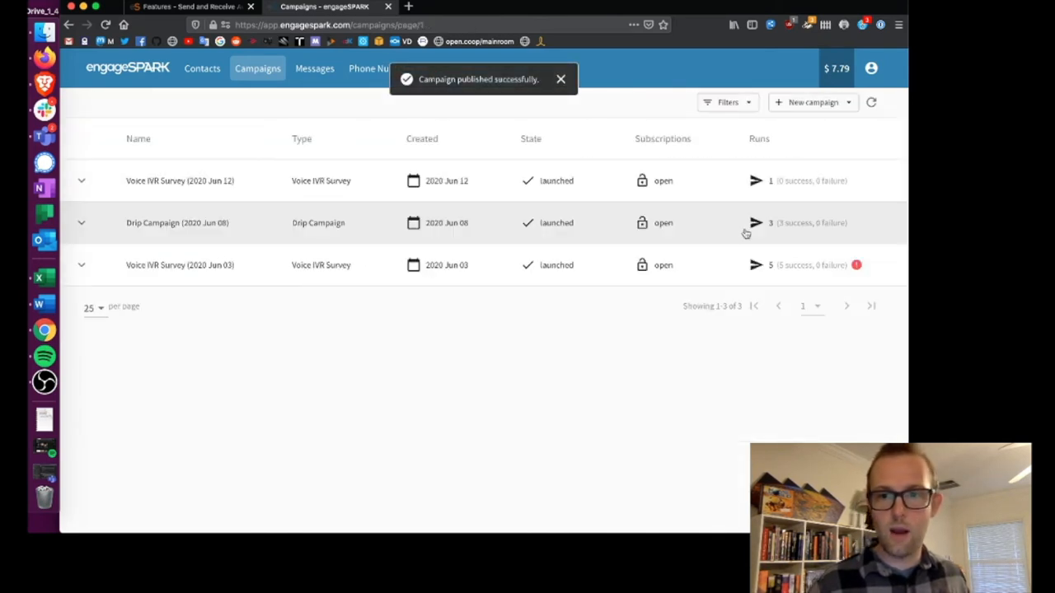
mouse_move(612, 335)
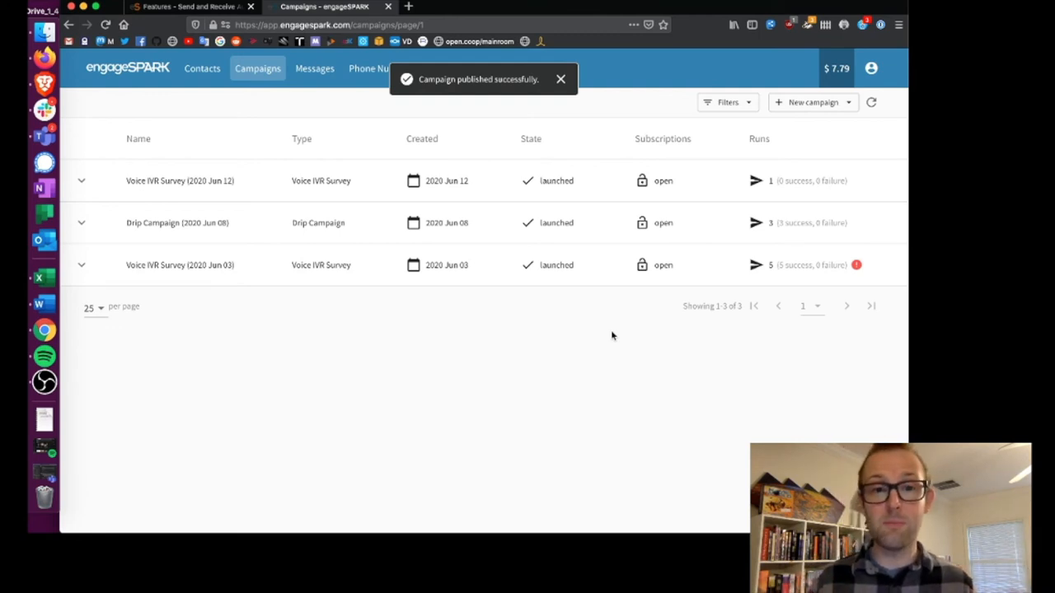
mouse_move(231, 369)
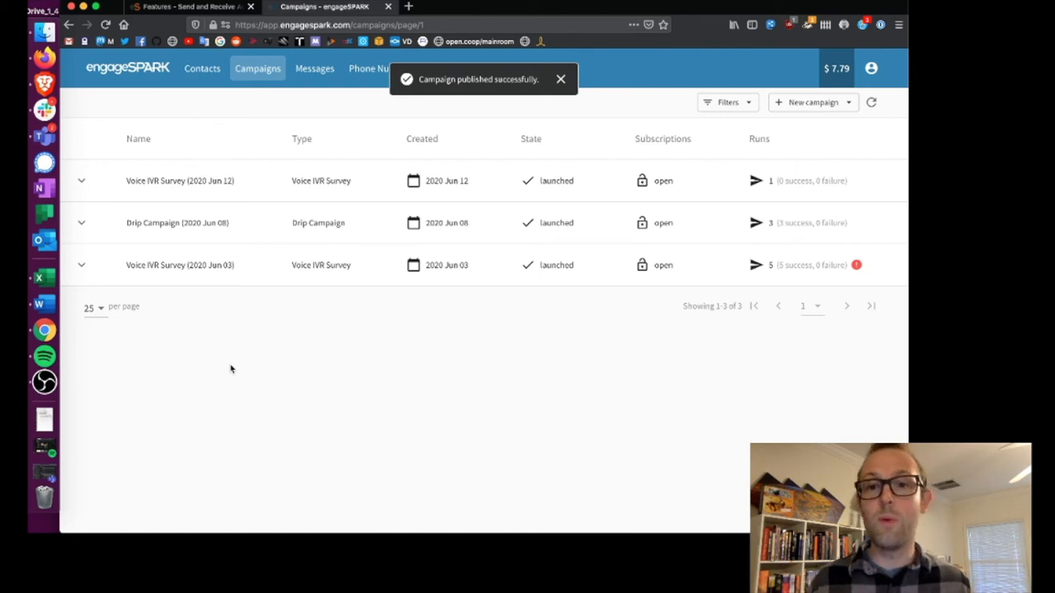
mouse_move(81, 265)
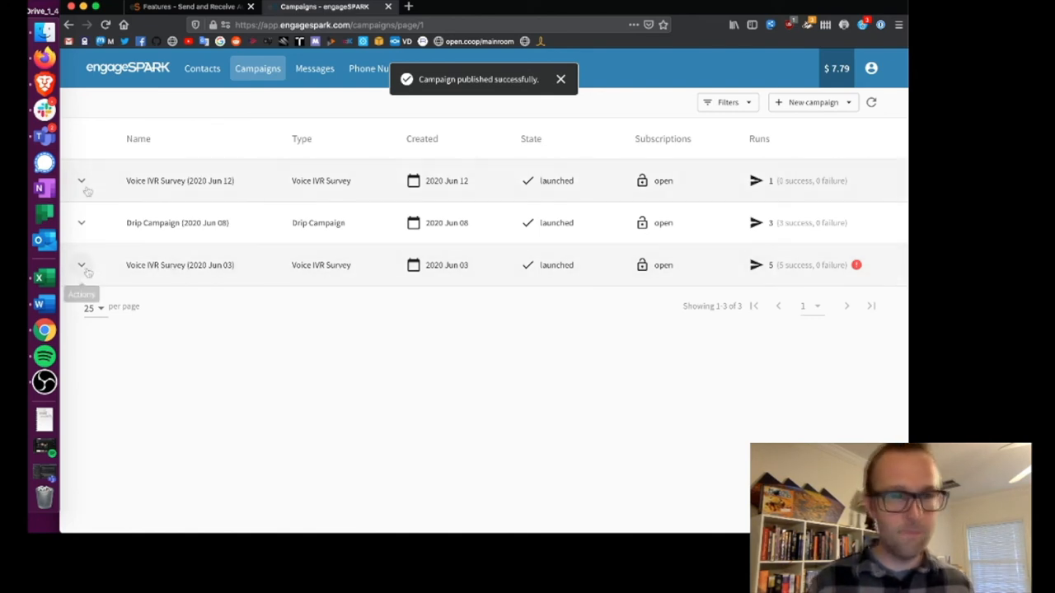
Step: Show the Jun 12 survey's analytics and both questions' answer breakdowns, each one answer at 100%
left_click(180, 264)
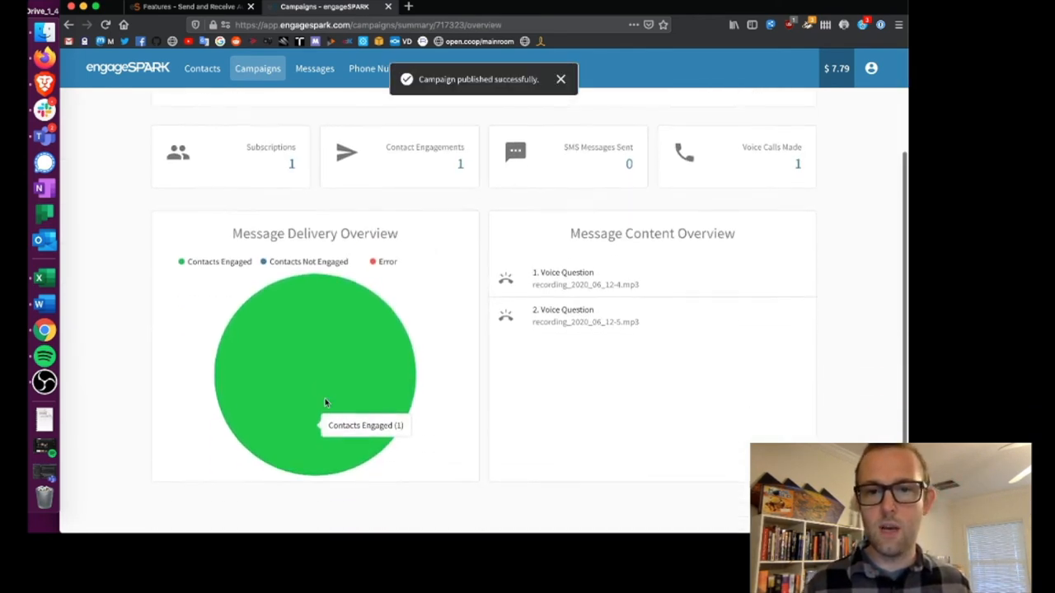
left_click(487, 194)
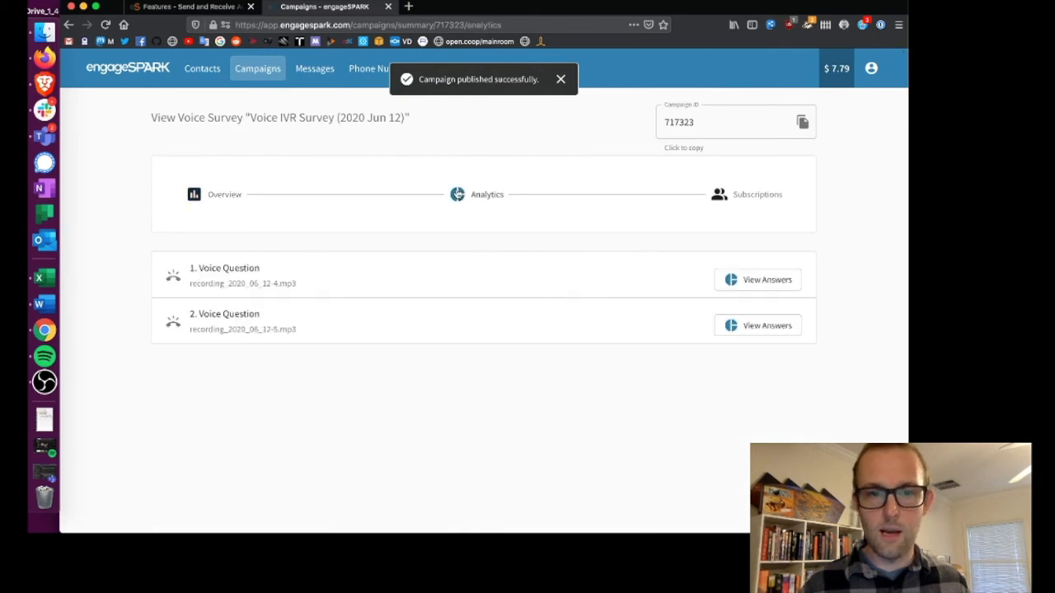
left_click(756, 279)
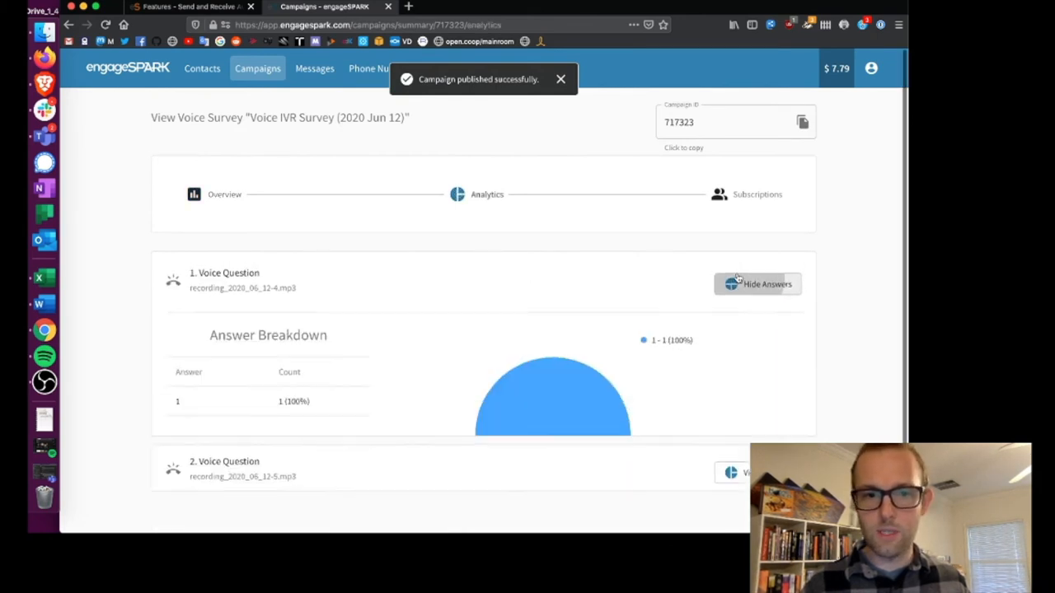
scroll("down", 3)
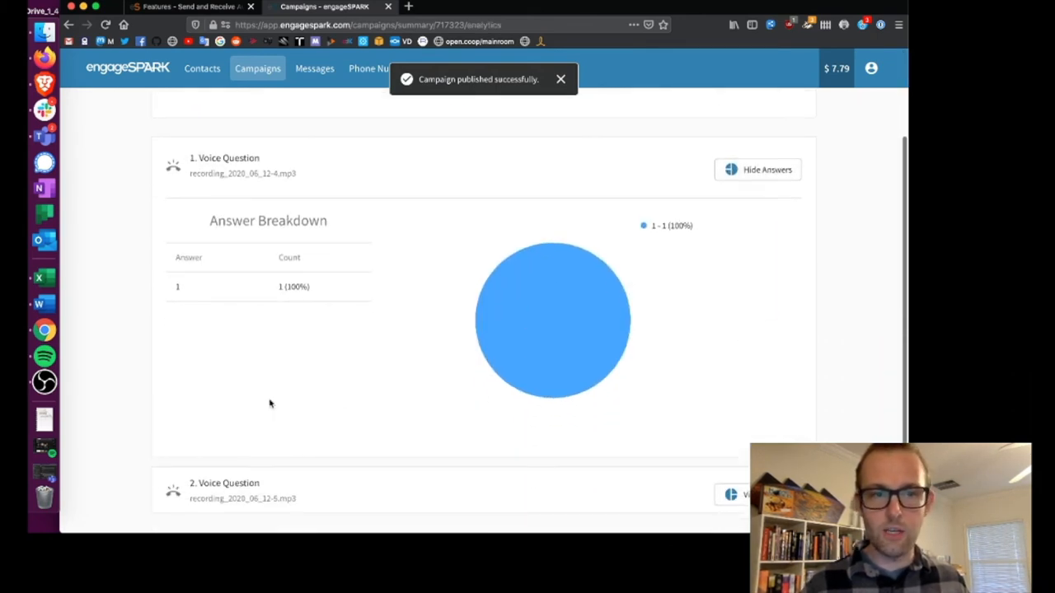
scroll("up", 3)
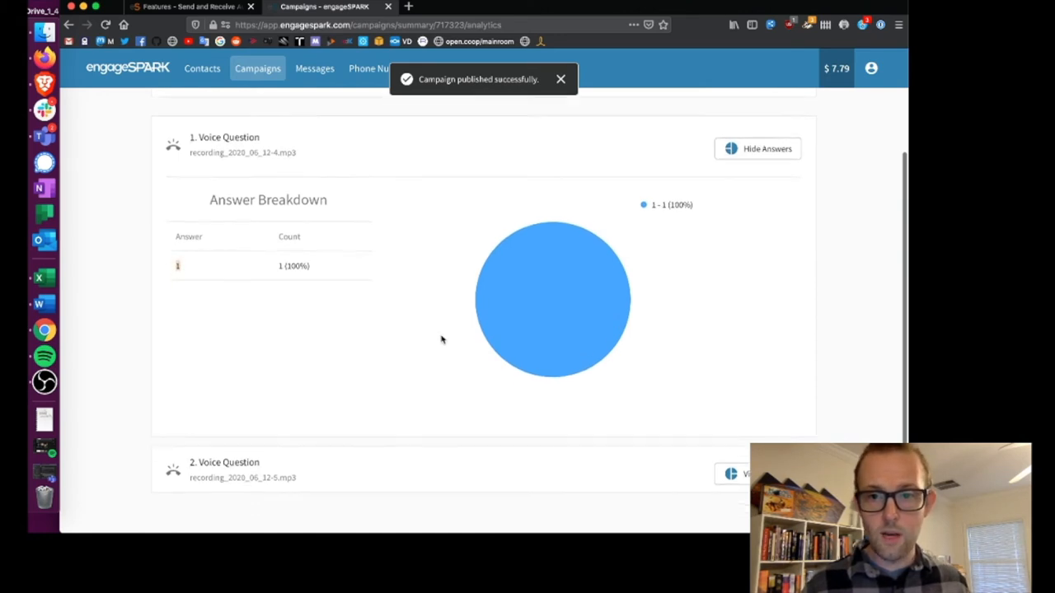
scroll("down", 3)
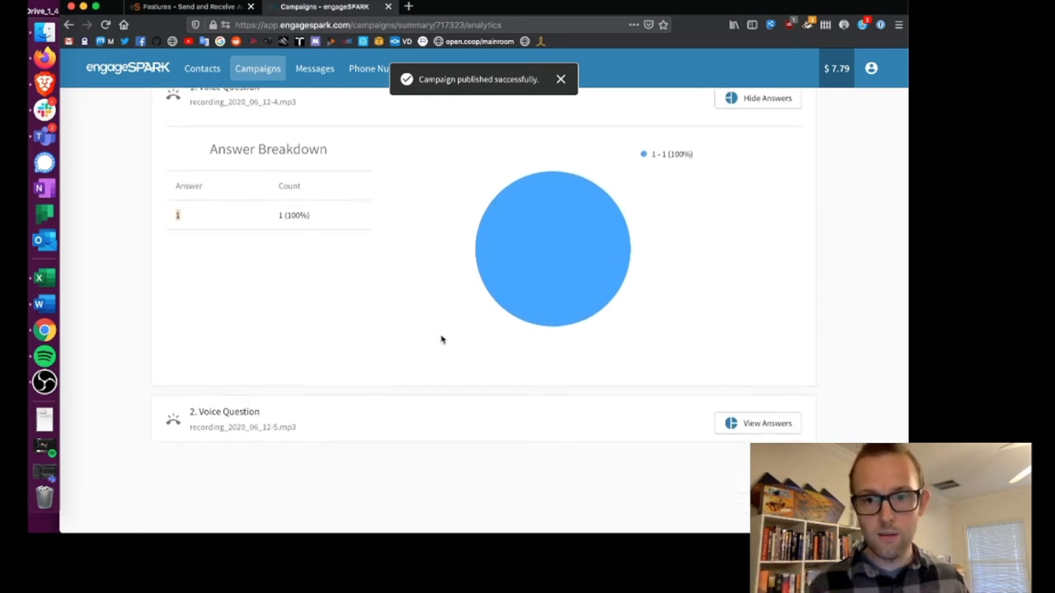
left_click(757, 423)
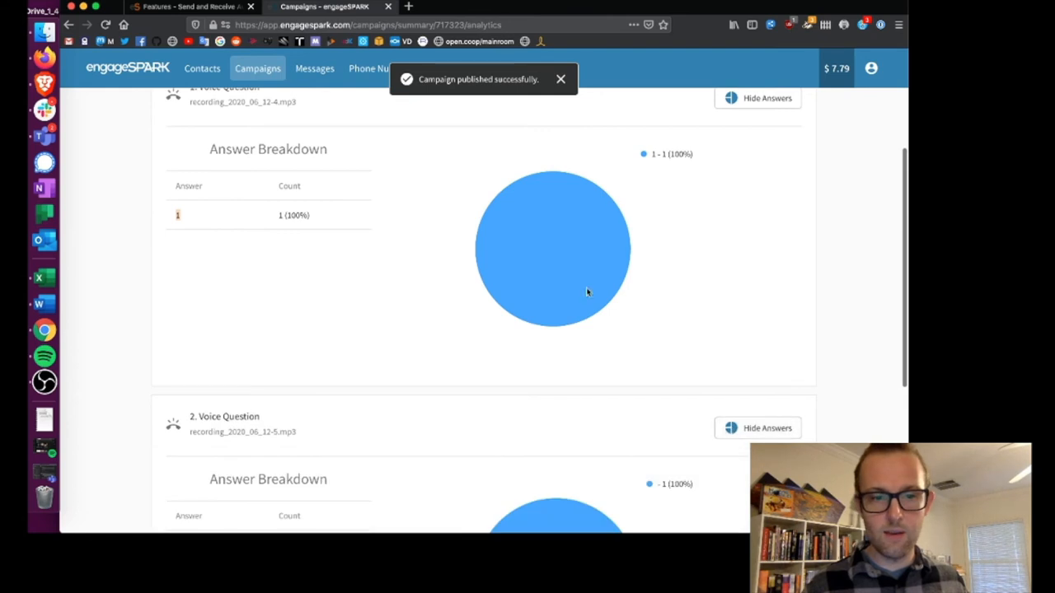
scroll("down", 3)
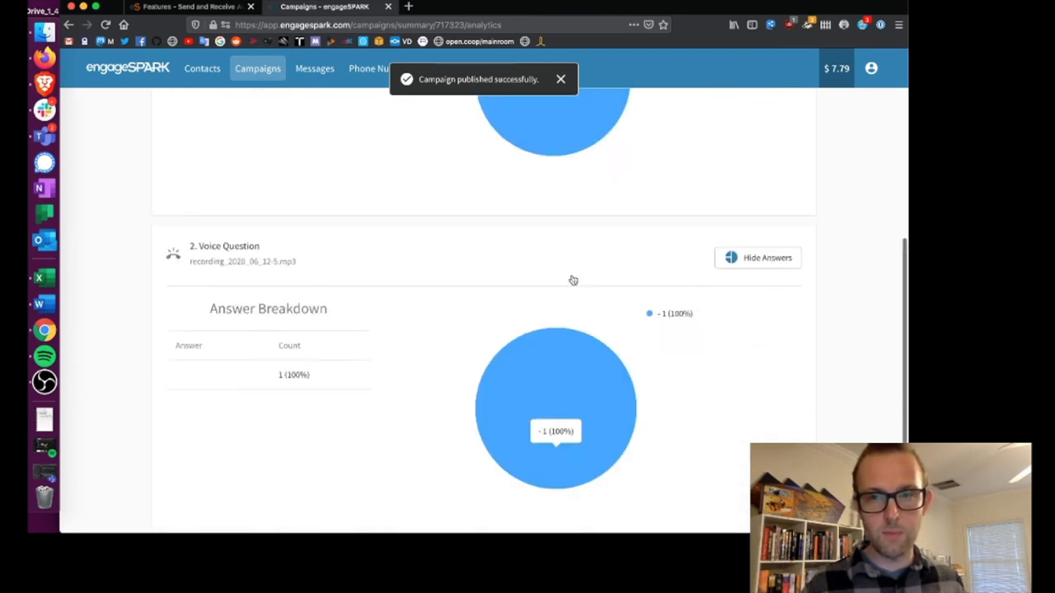
scroll("up", 3)
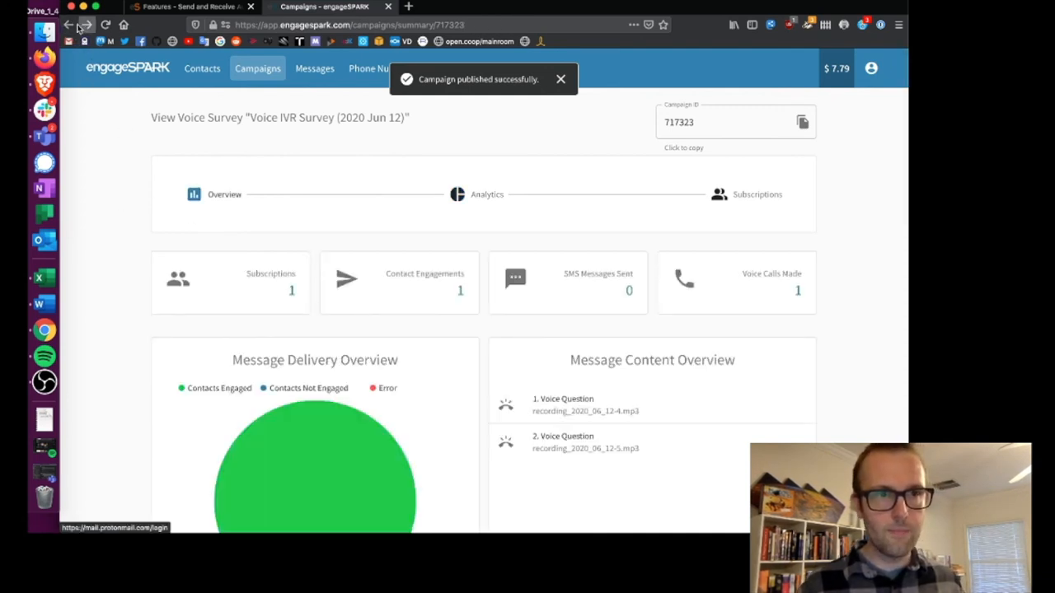
Step: Download the Jun 12 voice survey's campaign report from the Campaigns list and open it in Excel
left_click(70, 24)
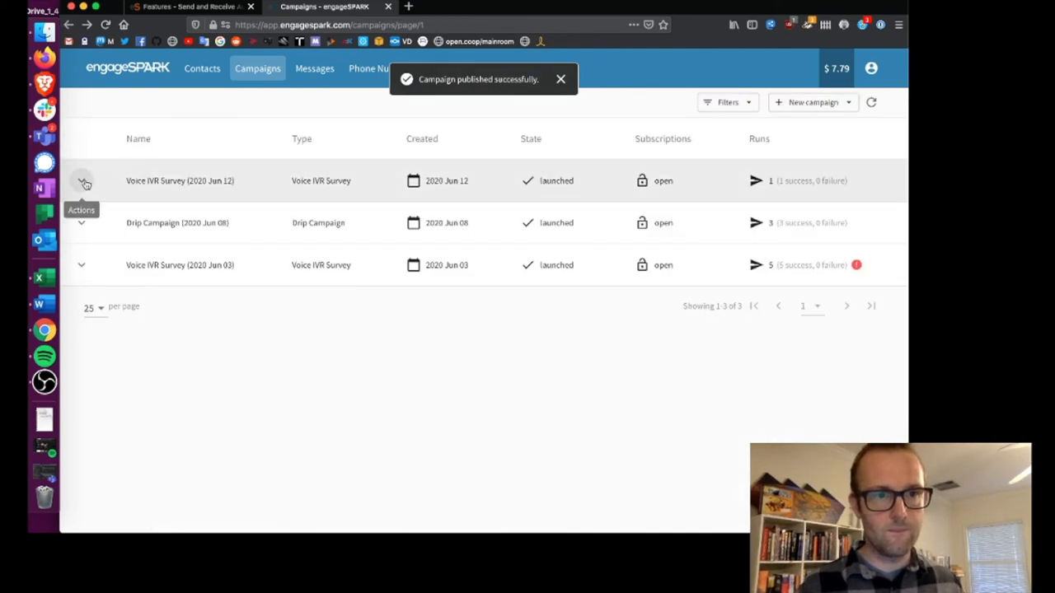
left_click(81, 180)
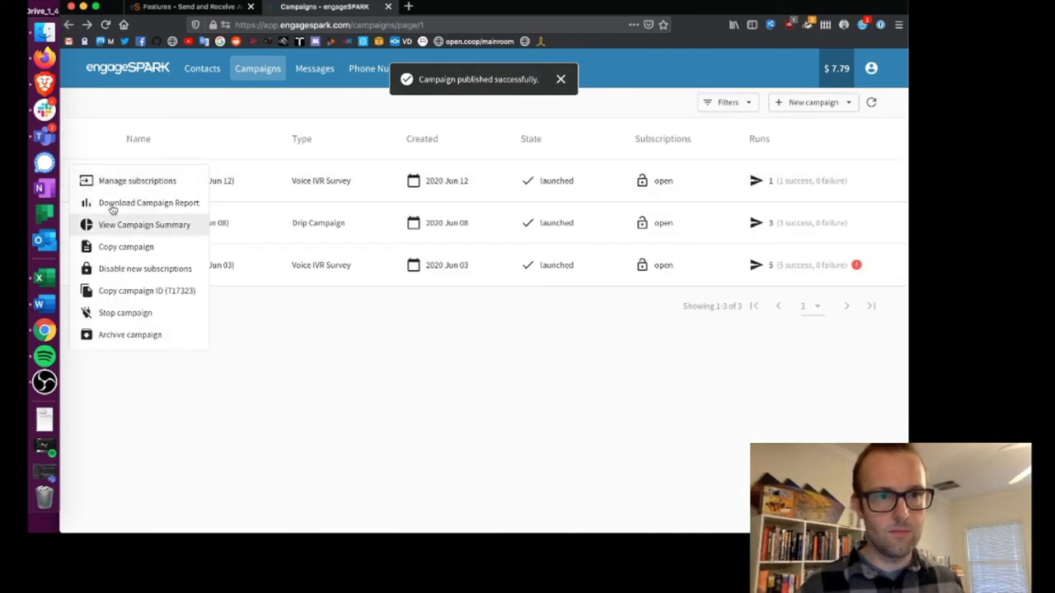
left_click(149, 202)
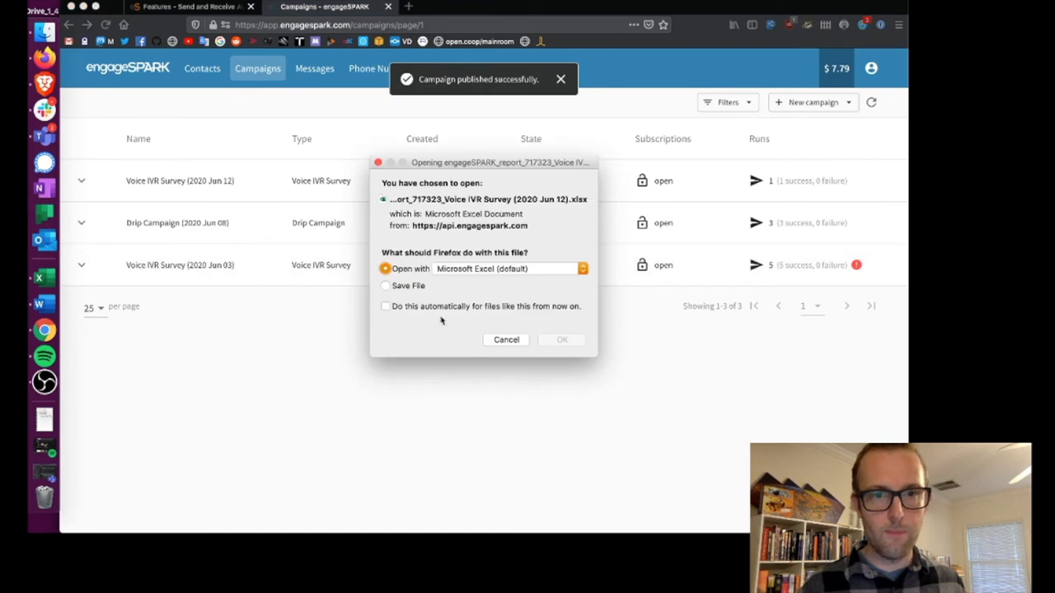
left_click(562, 340)
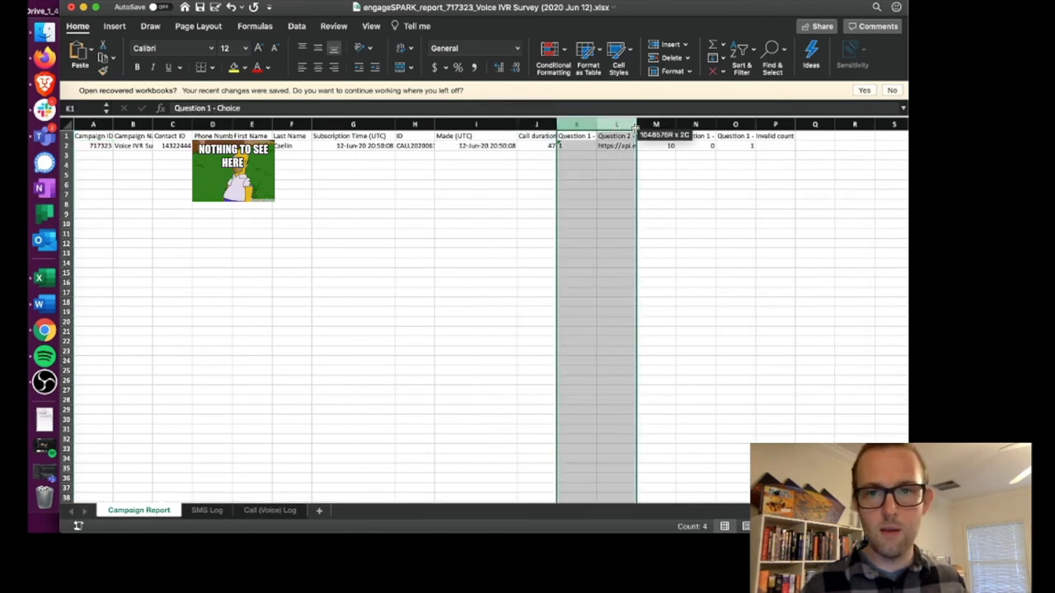
Step: Widen report columns K and L so the question answers are readable
left_click_drag(232, 124, 233, 128)
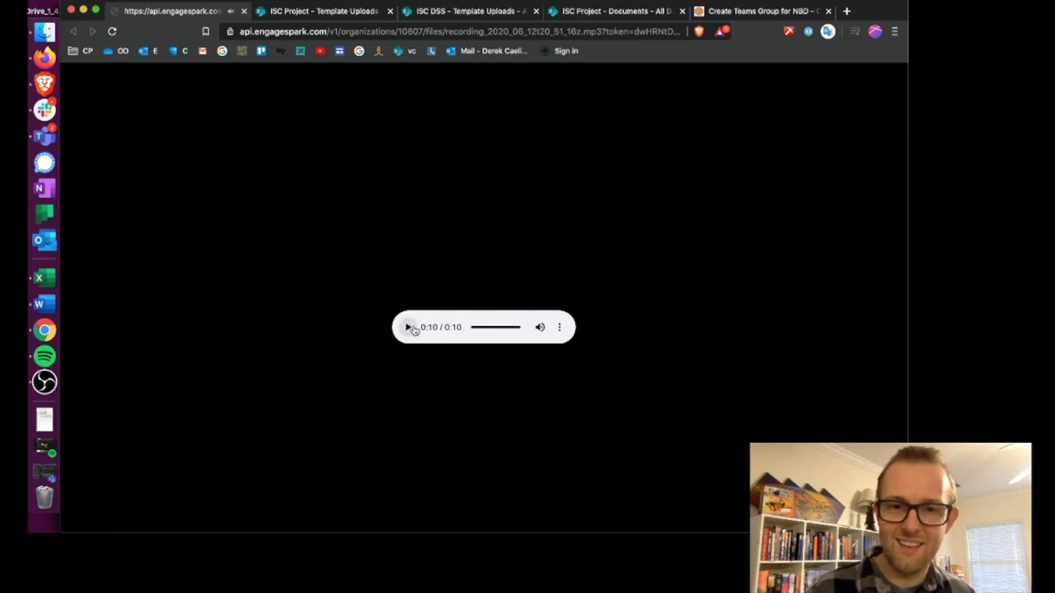
mouse_move(166, 122)
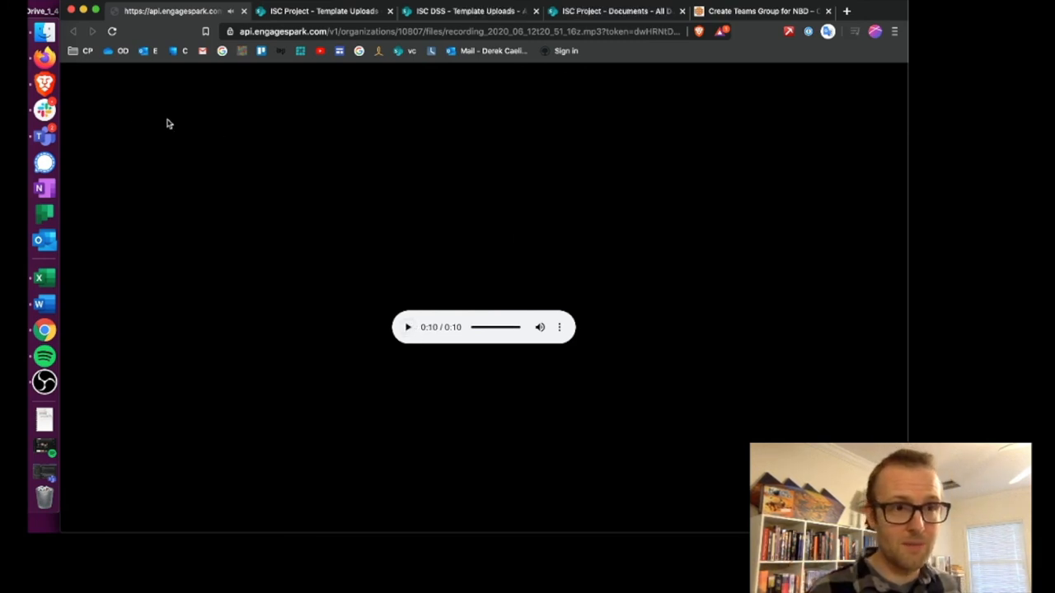
mouse_move(243, 51)
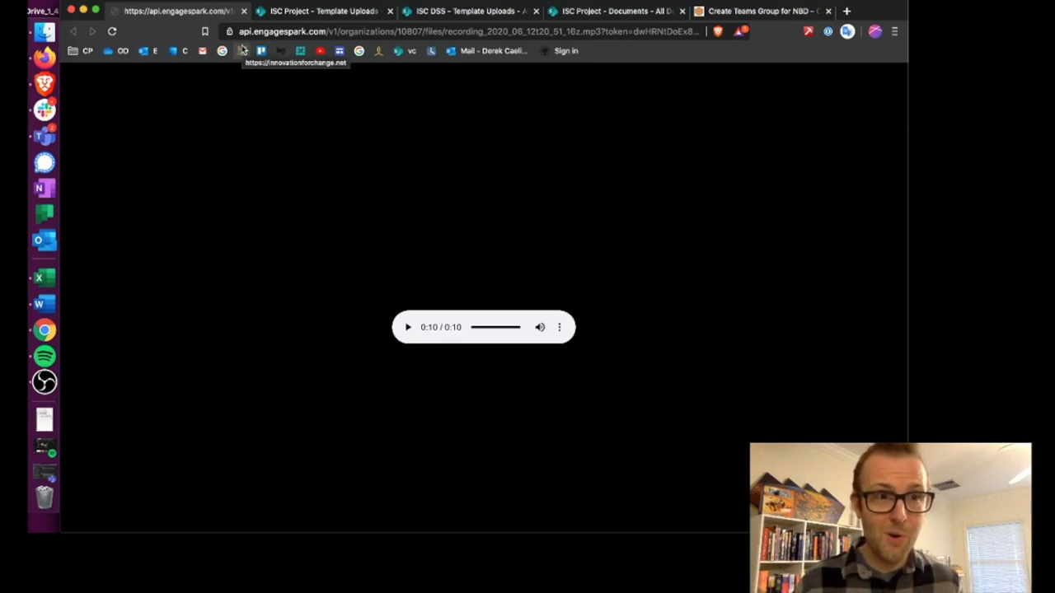